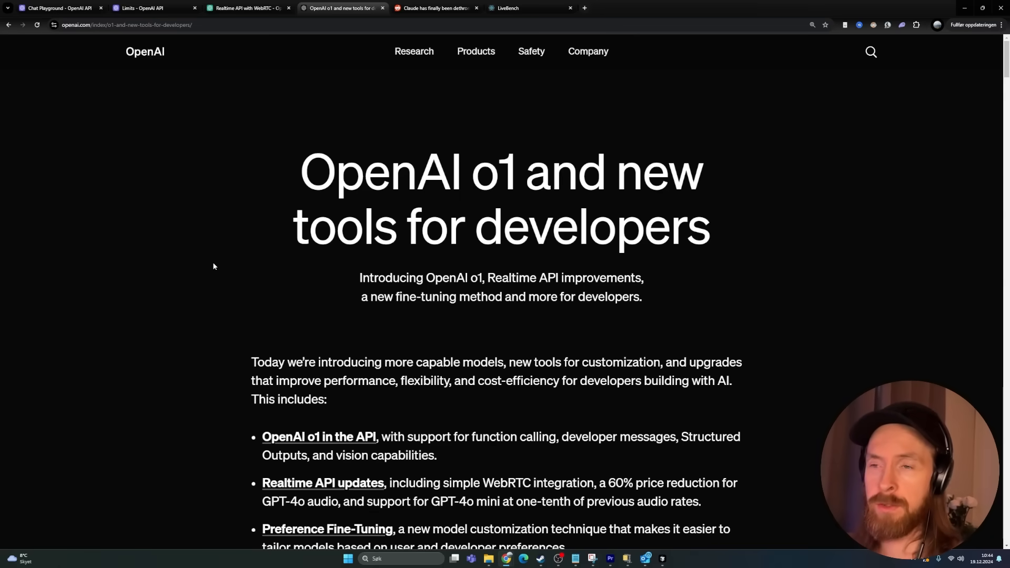
Look over the empty RTC2 project, the account rate limits page and the o1 announcement.
left_click(662, 559)
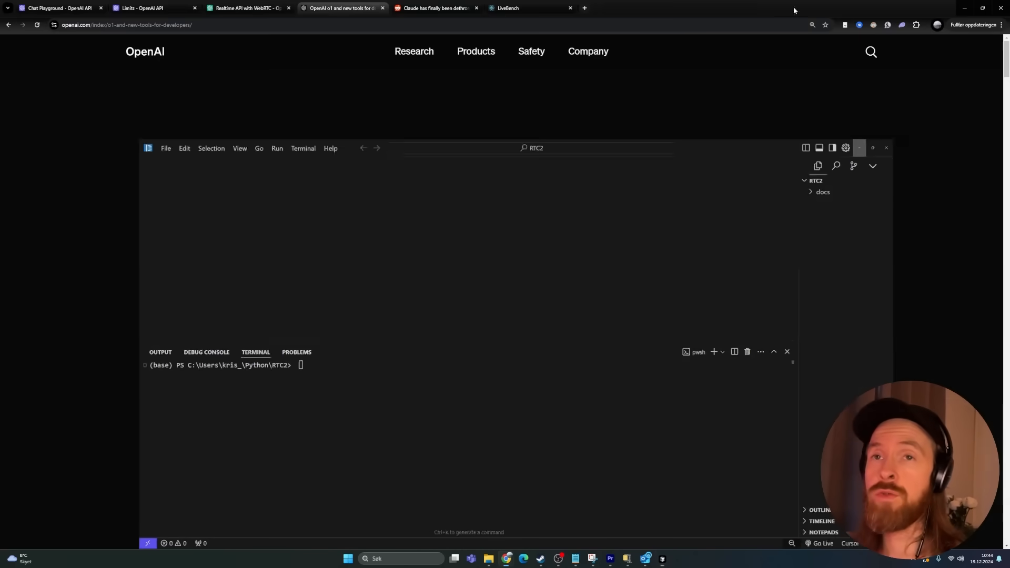
left_click(153, 8)
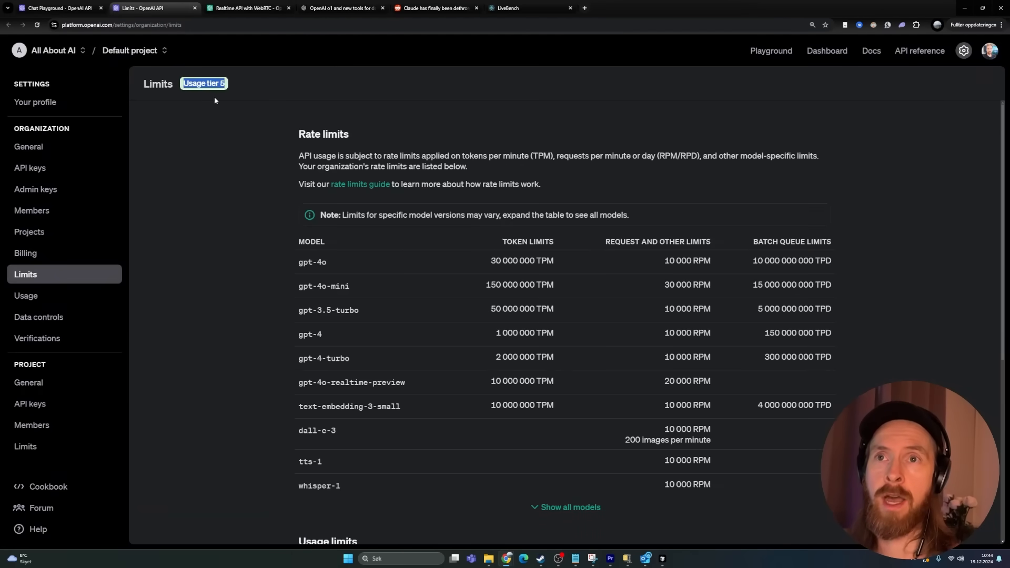
left_click(58, 8)
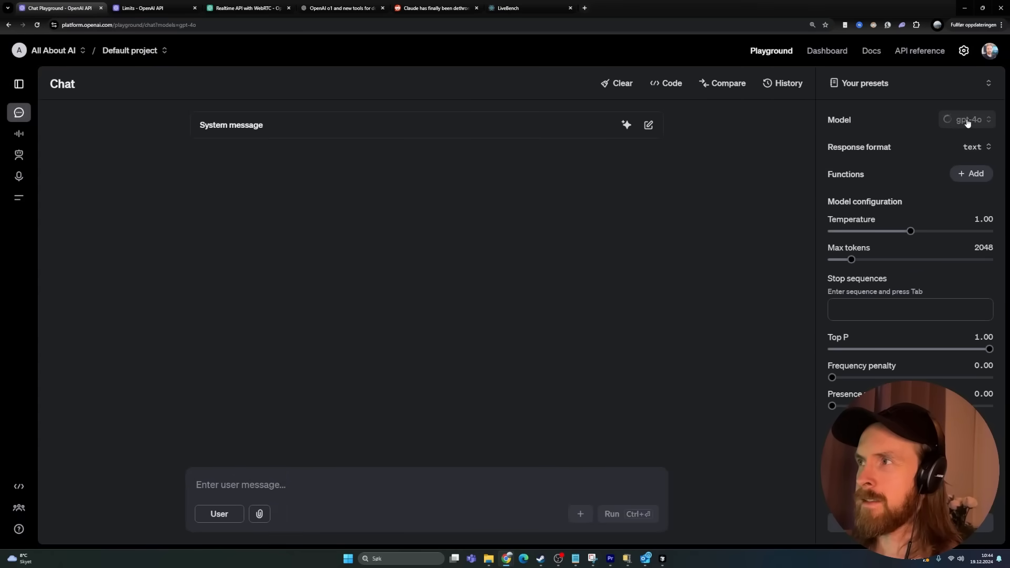
left_click(970, 120)
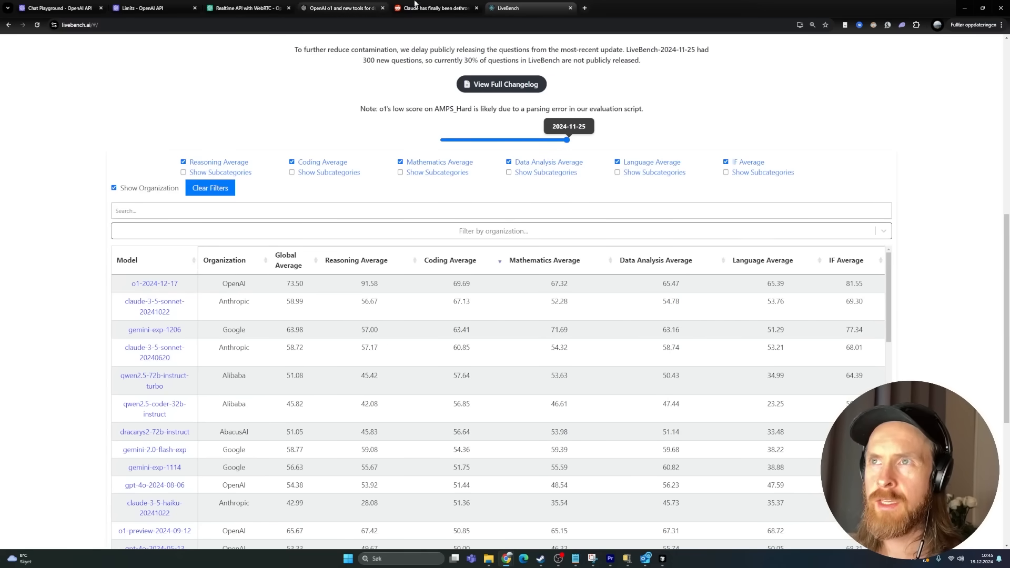
left_click(341, 8)
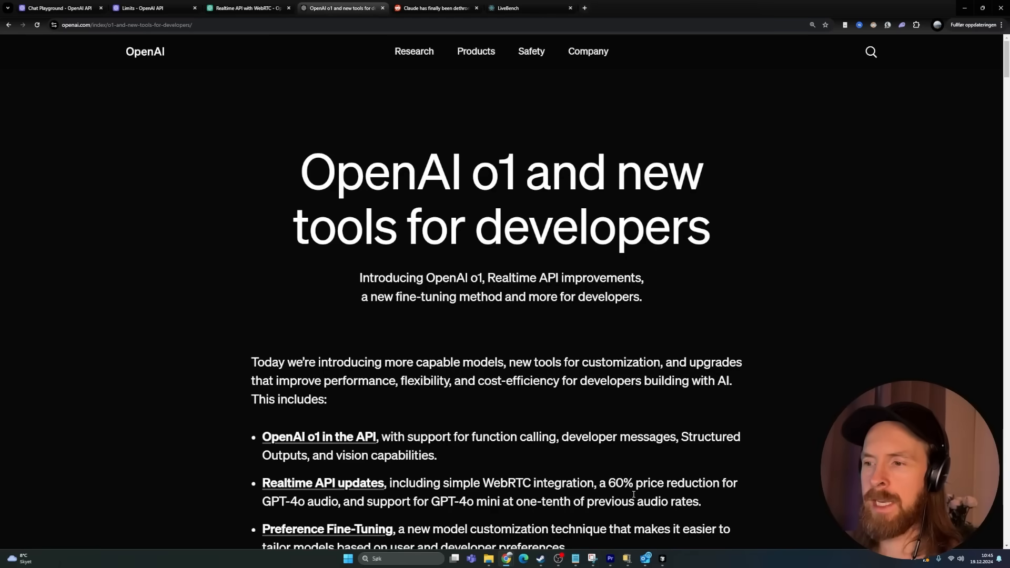
left_click(661, 559)
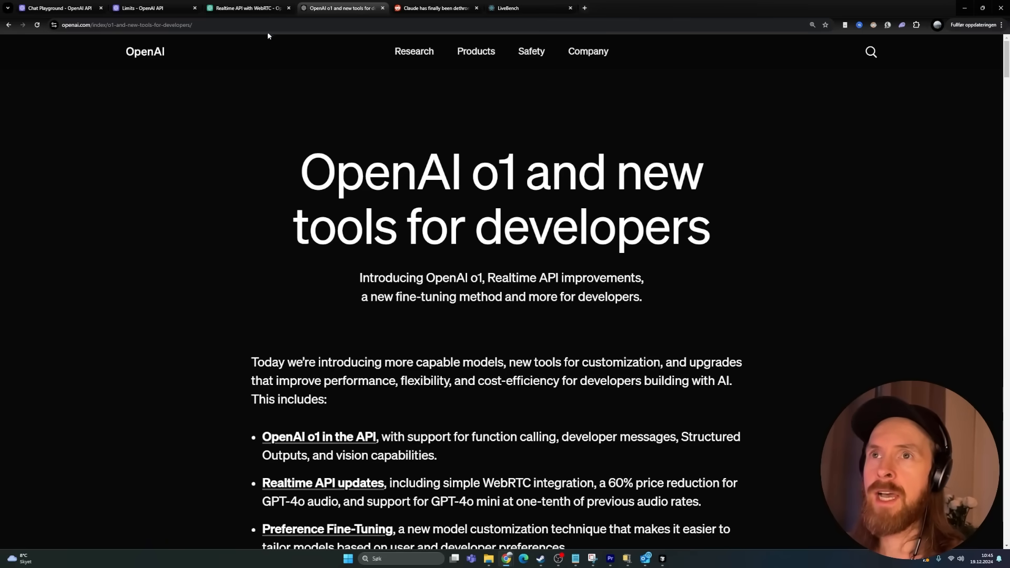
Read the Realtime API with WebRTC guide down to its ephemeral-token connection diagram.
left_click(248, 8)
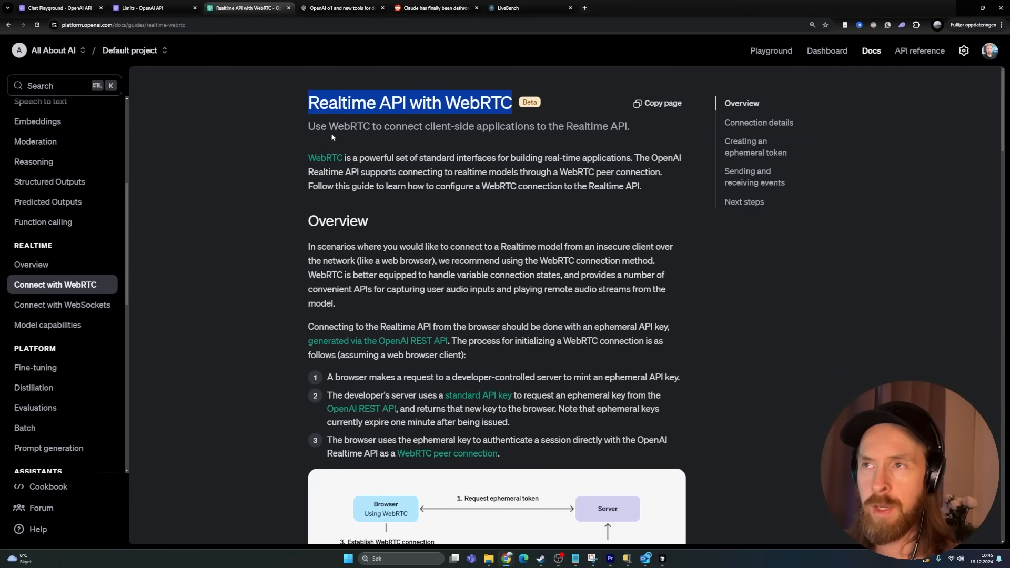
left_click(263, 217)
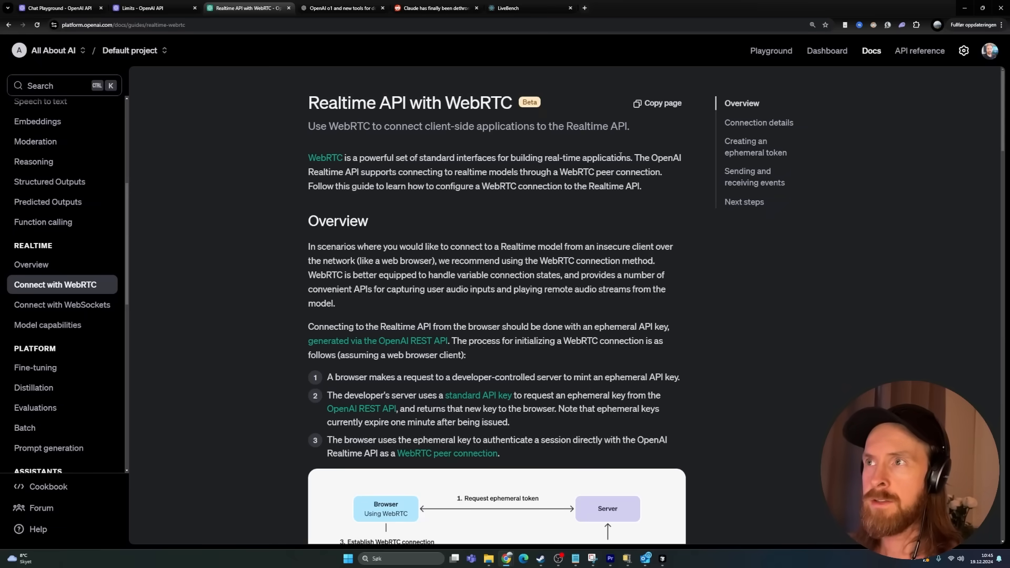
scroll("down", 3)
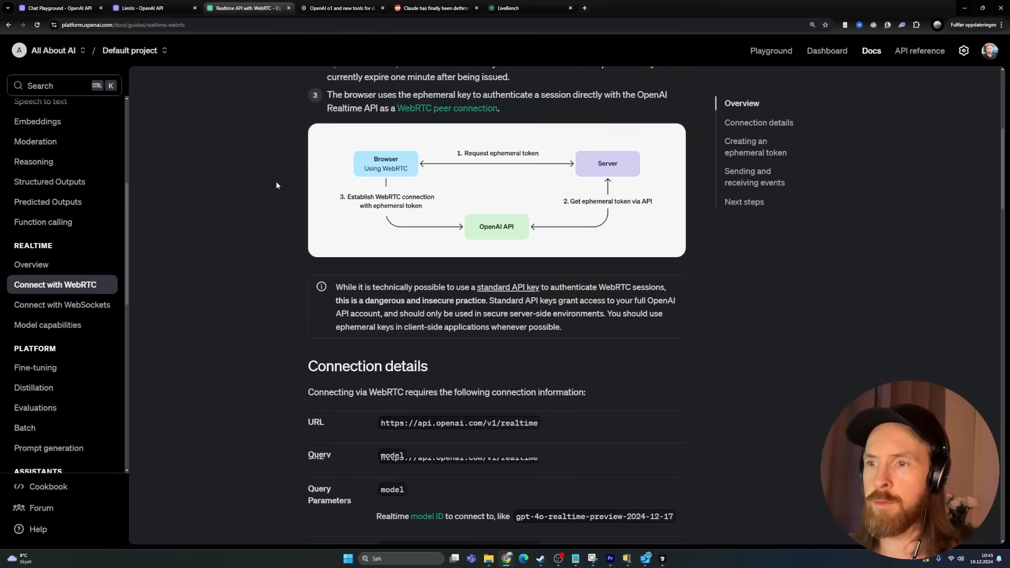
scroll("down", 3)
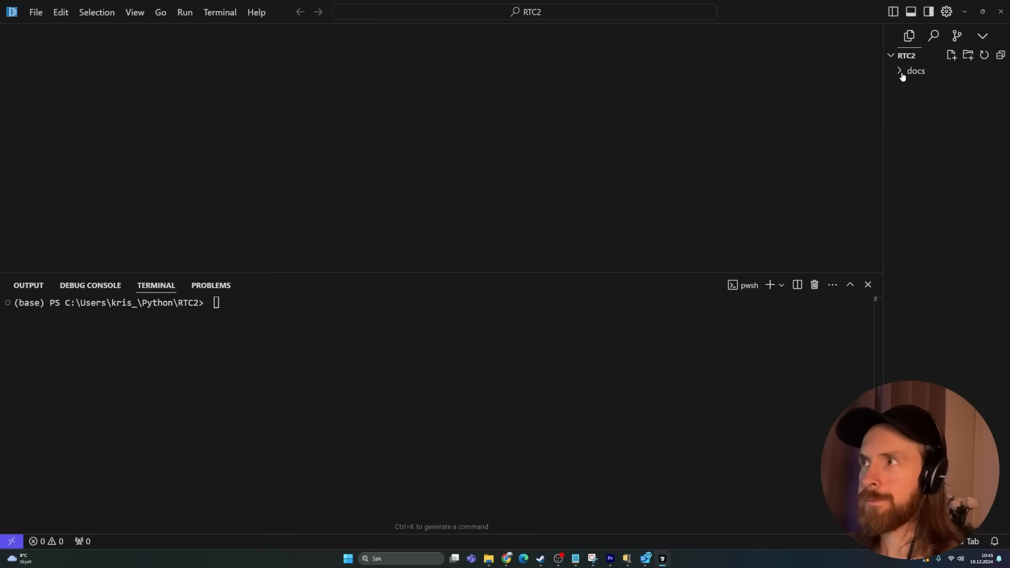
Expand docs and write the chat request for a simple rt_voice.html voice webapp, with webrtc.md attached.
left_click(916, 70)
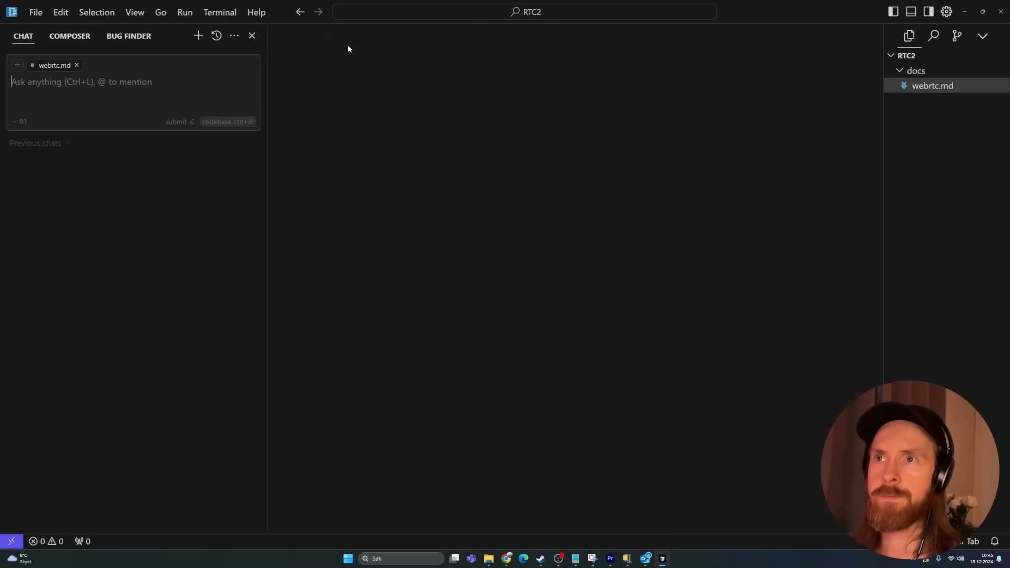
left_click(21, 121)
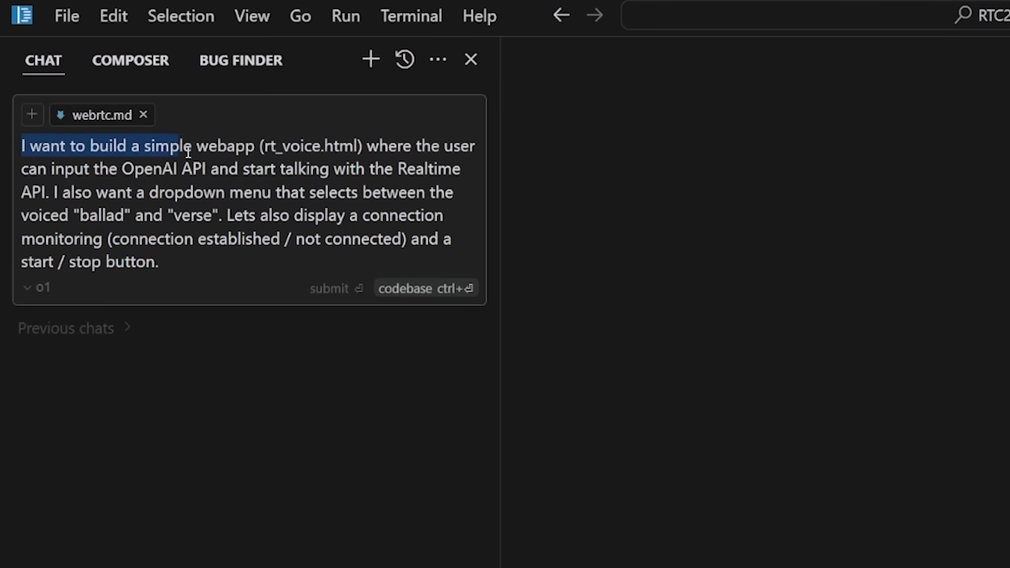
left_click_drag(184, 146, 462, 169)
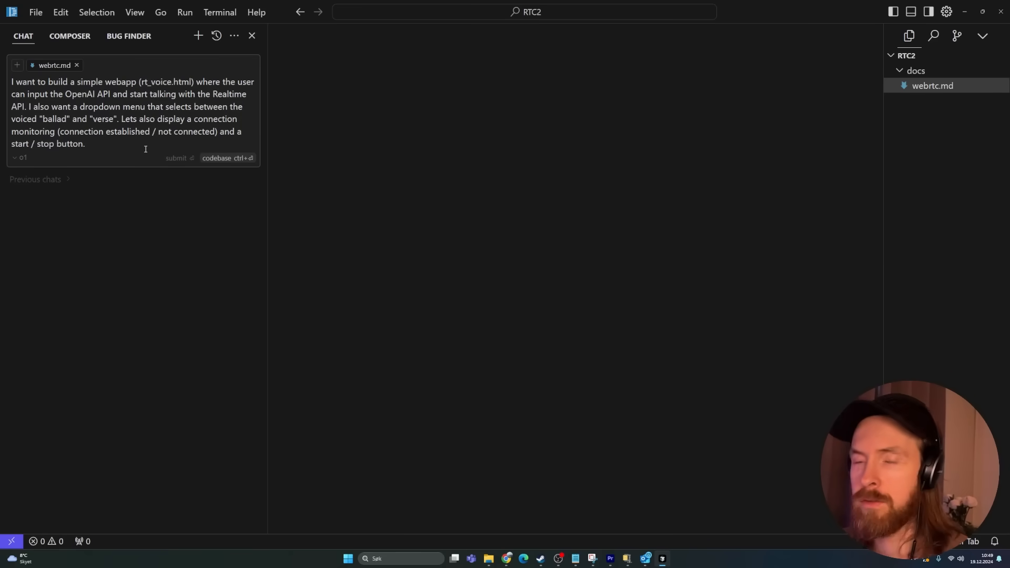
Send the webapp request to o1, then apply the generated code as rt_voice.html and review it.
left_click(175, 158)
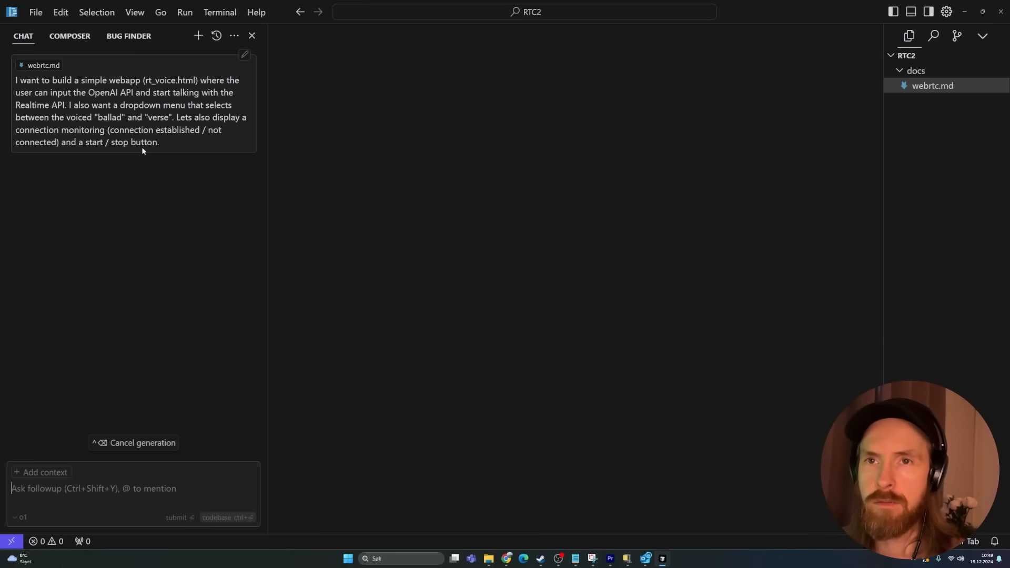
mouse_move(123, 218)
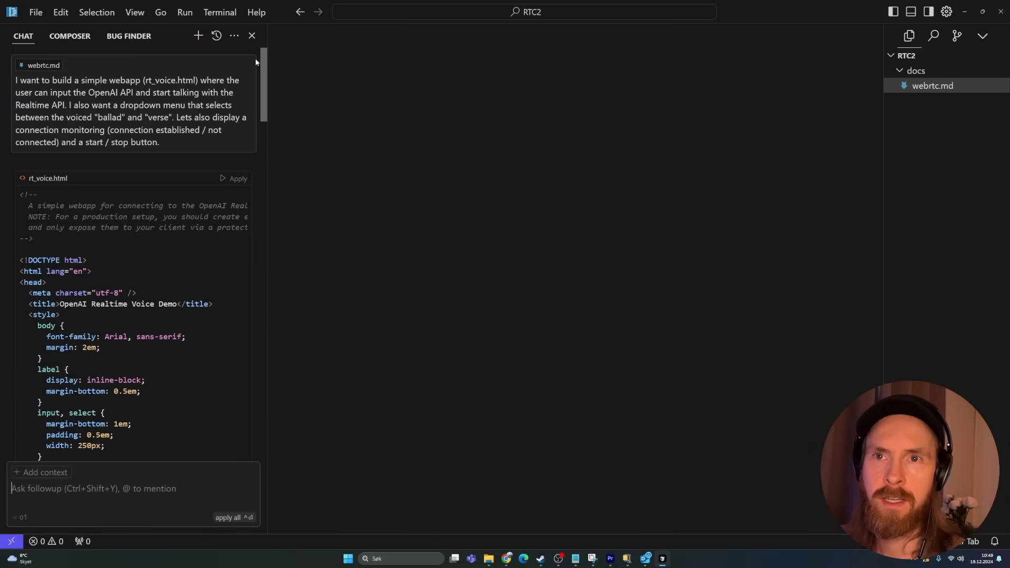
left_click(238, 178)
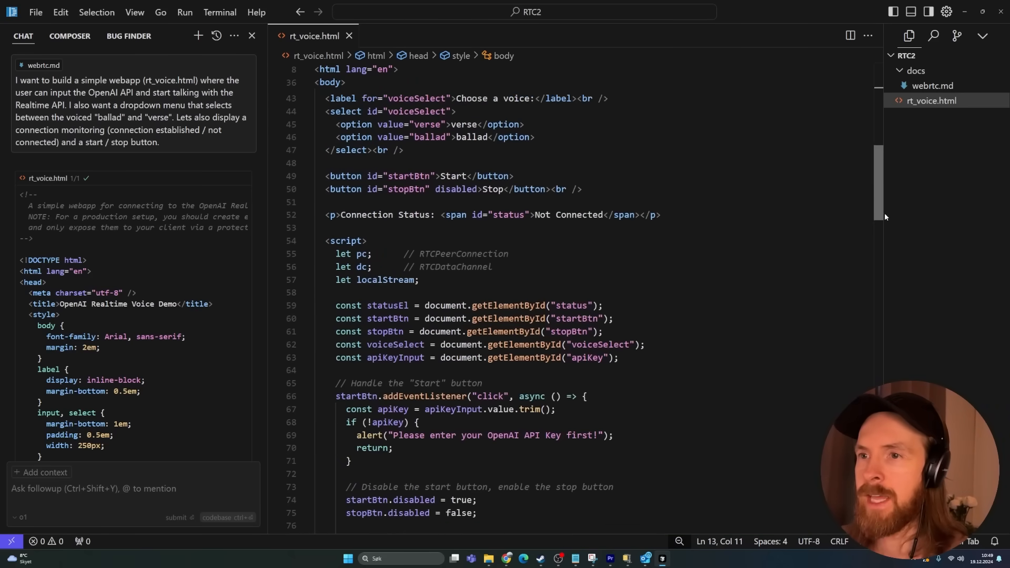
scroll("down", 3)
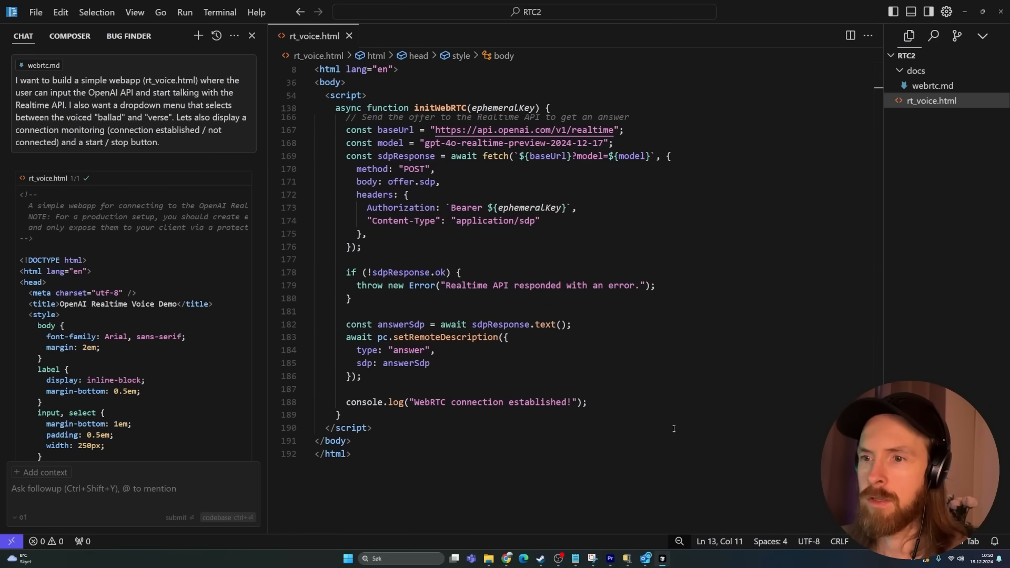
Serve the RTC2 project locally with python -m http.server 8000.
left_click(199, 35)
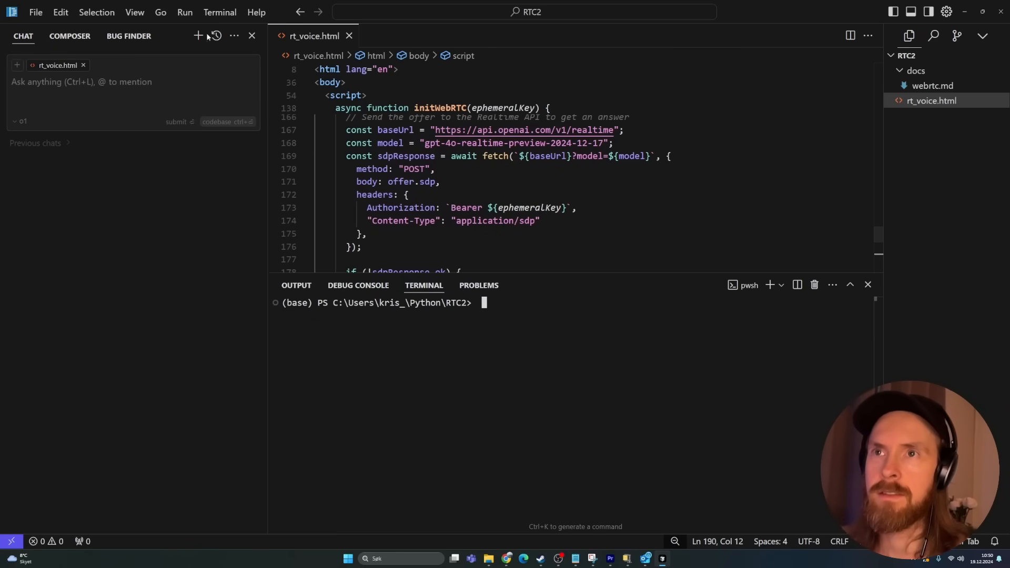
type("python -m http.server 8000")
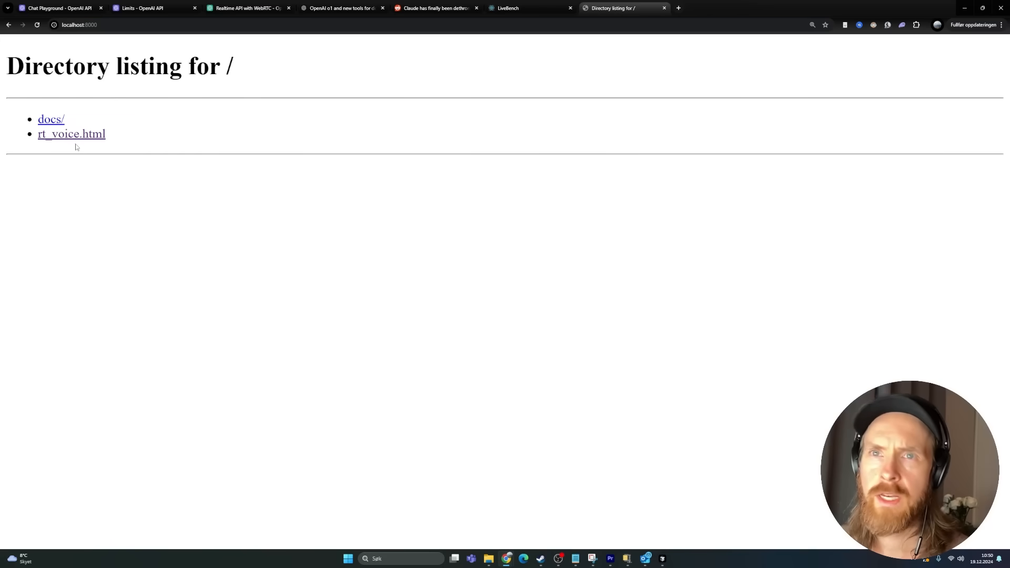
Open rt_voice.html in dark mode, enter the API key and start a voice session.
left_click(71, 133)
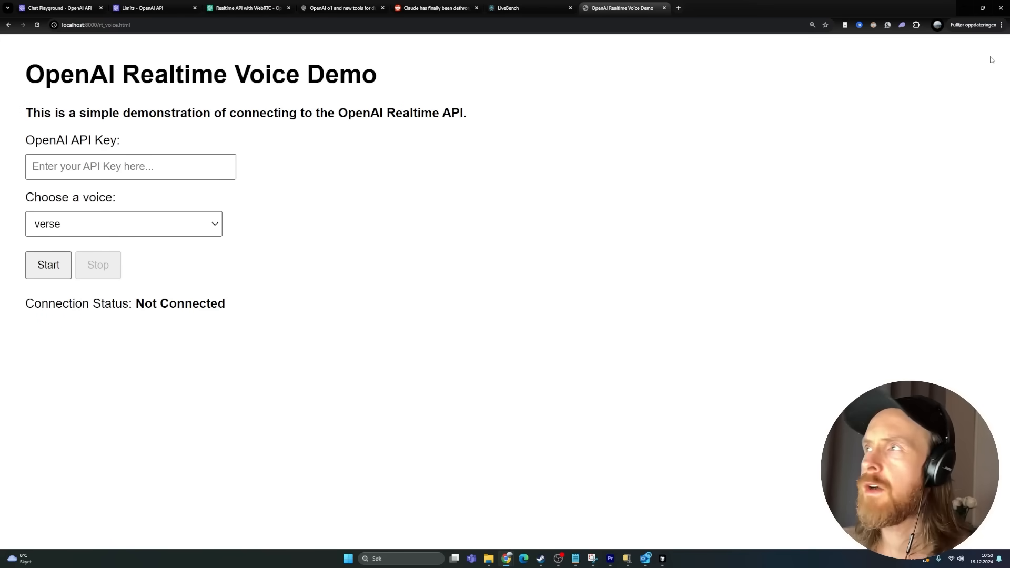
left_click(875, 25)
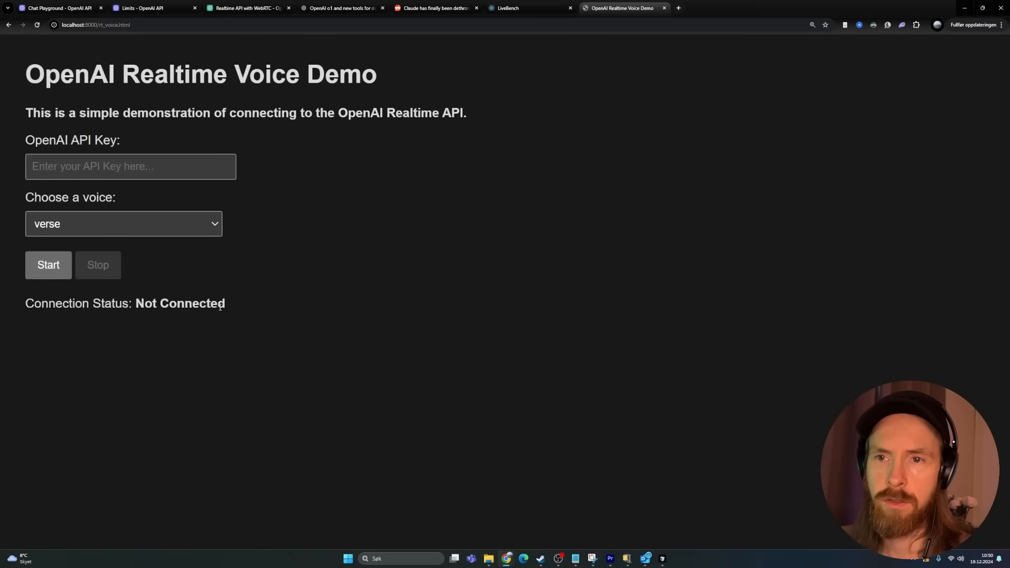
left_click(130, 167)
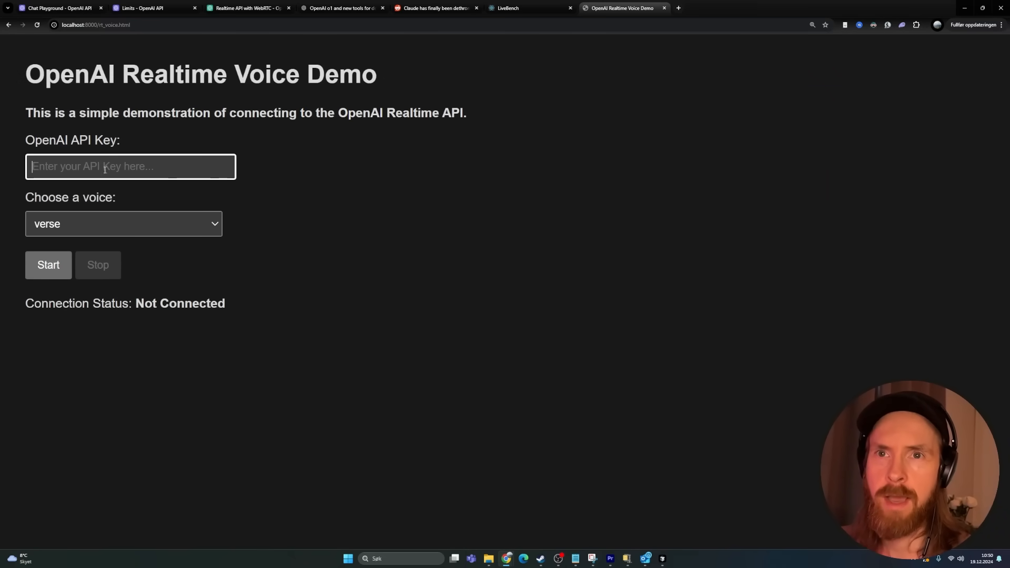
mouse_move(154, 161)
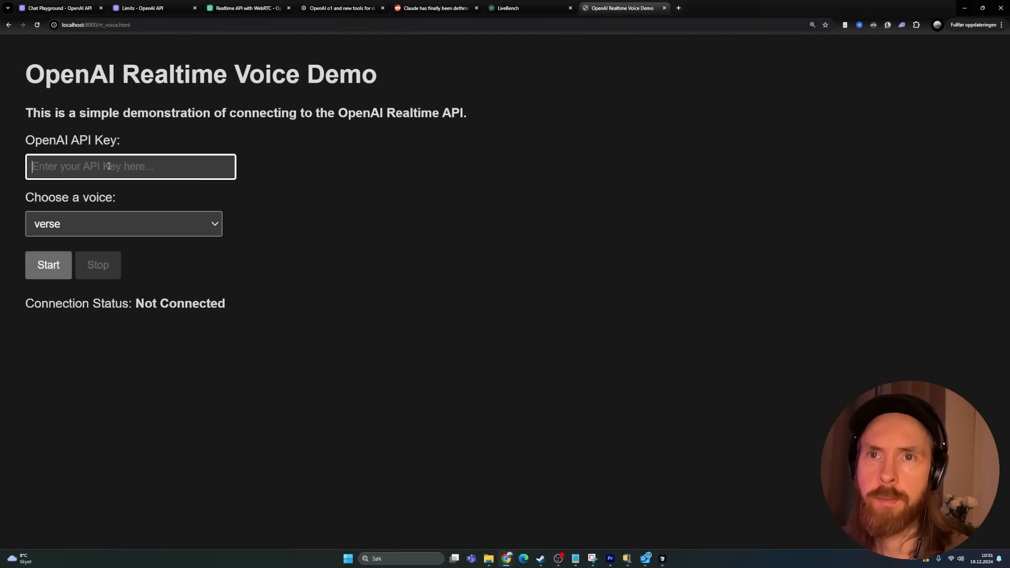
left_click(48, 264)
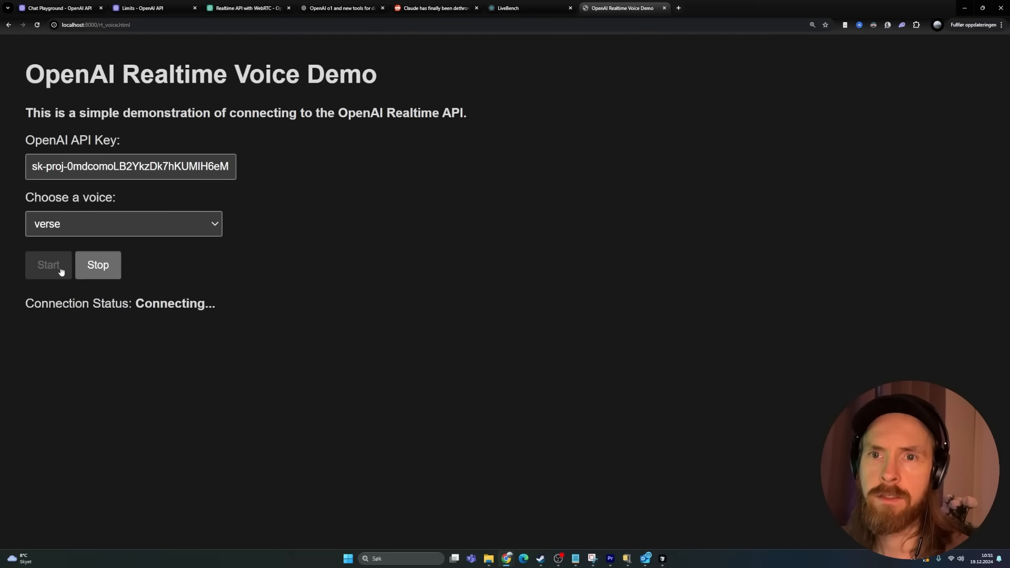
left_click(48, 265)
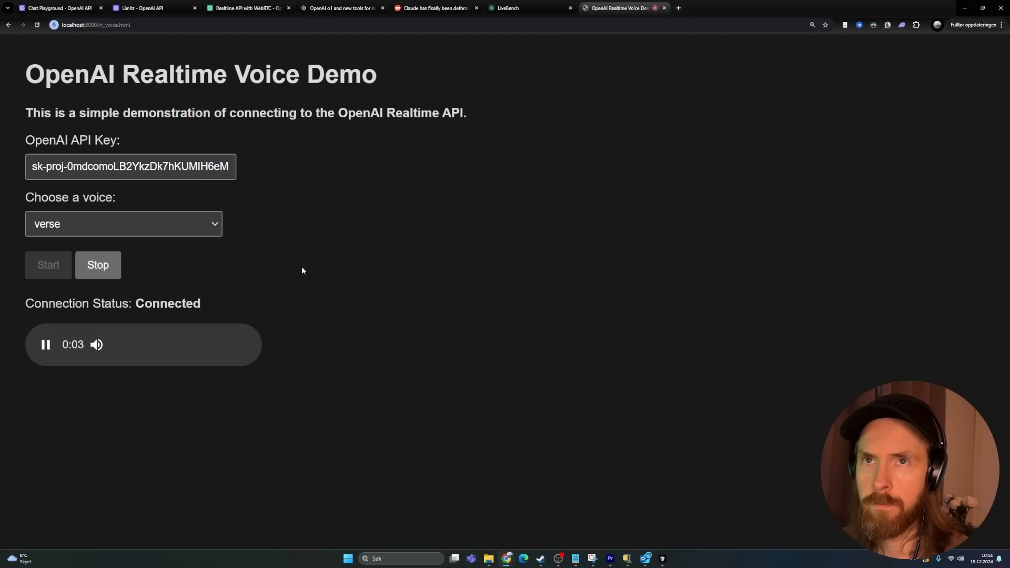
mouse_move(558, 375)
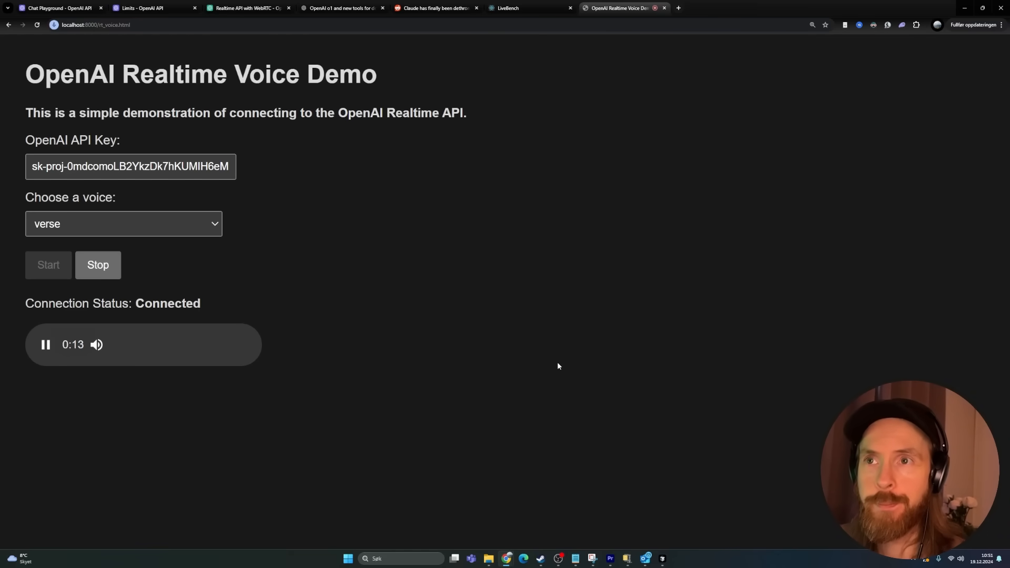
mouse_move(214, 291)
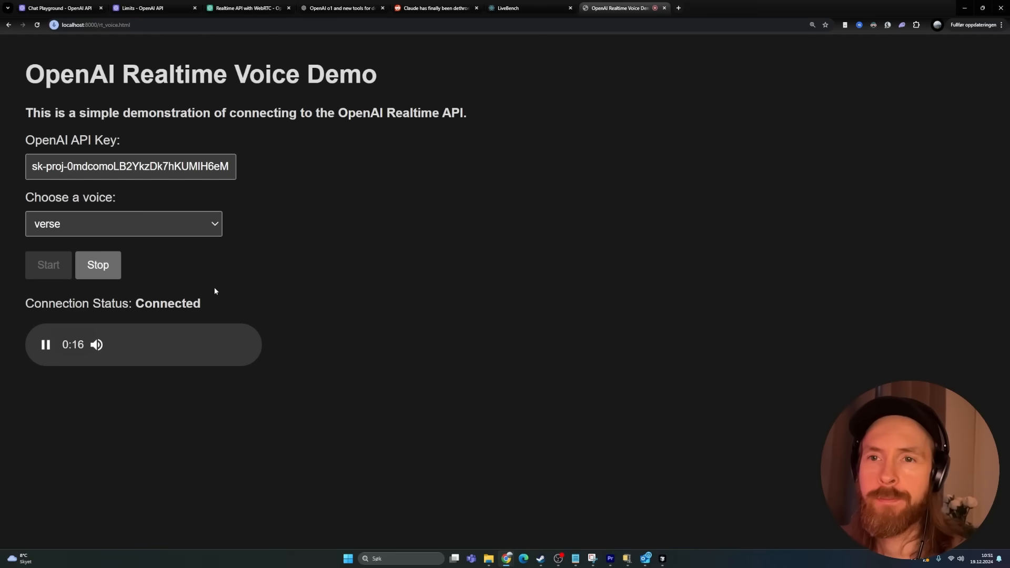
Switch to the ballad voice, connect, then end the session.
left_click(97, 265)
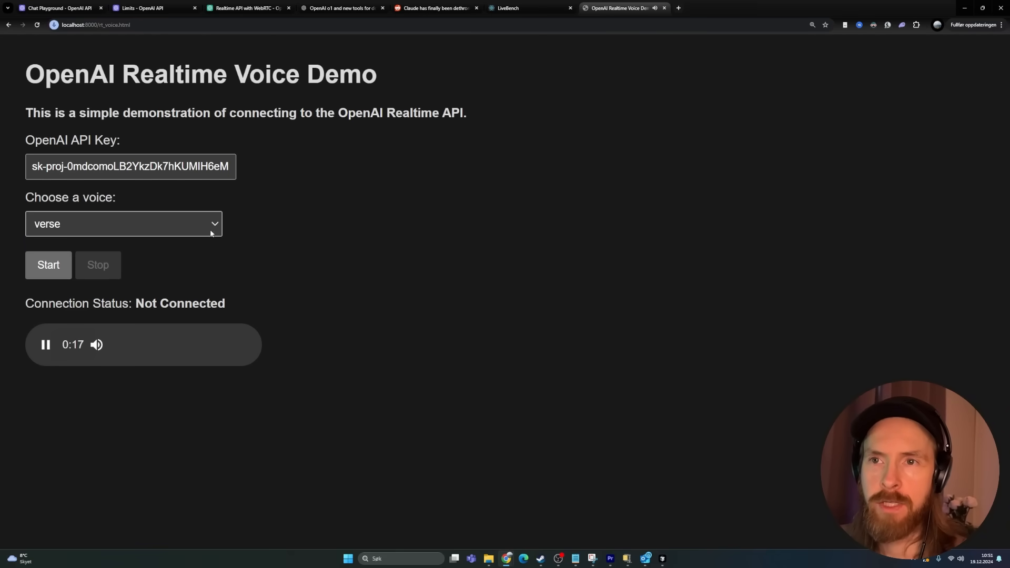
left_click(123, 224)
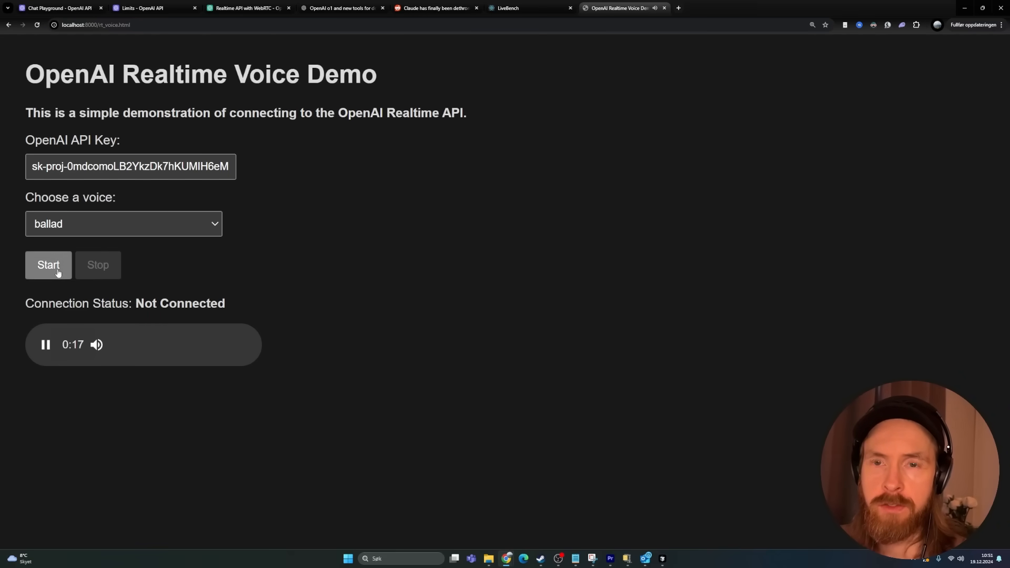
left_click(48, 264)
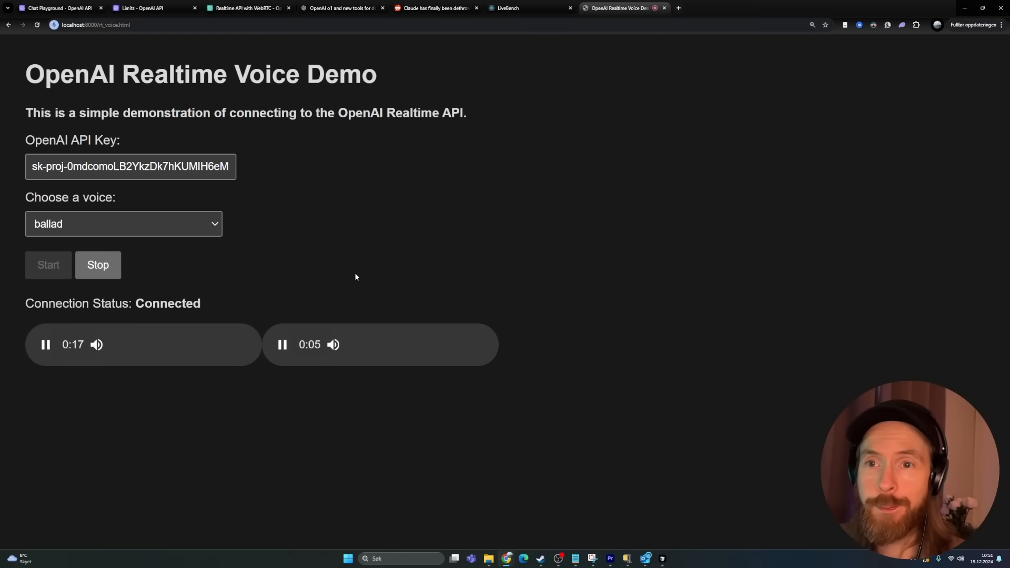
mouse_move(333, 275)
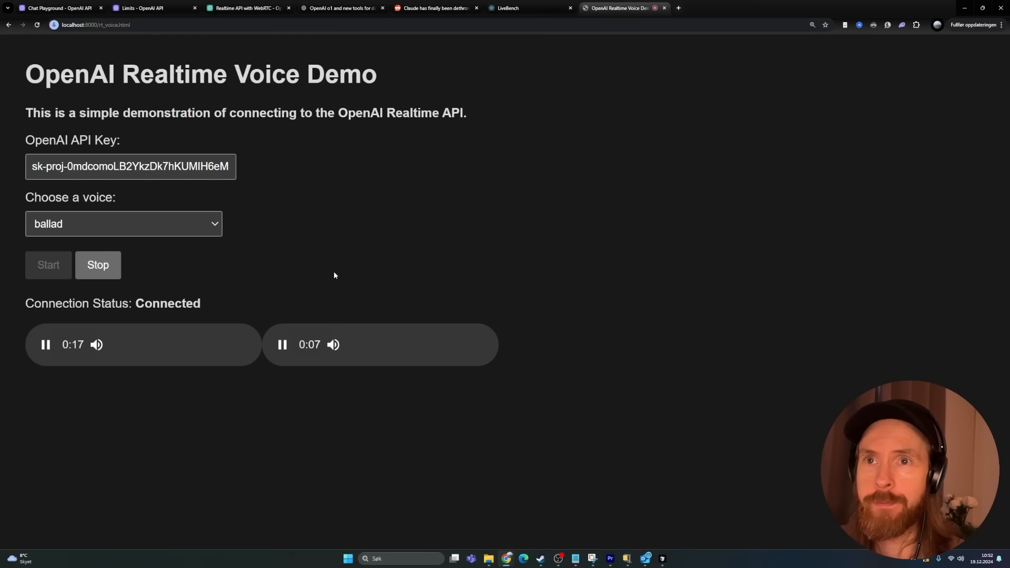
left_click(98, 265)
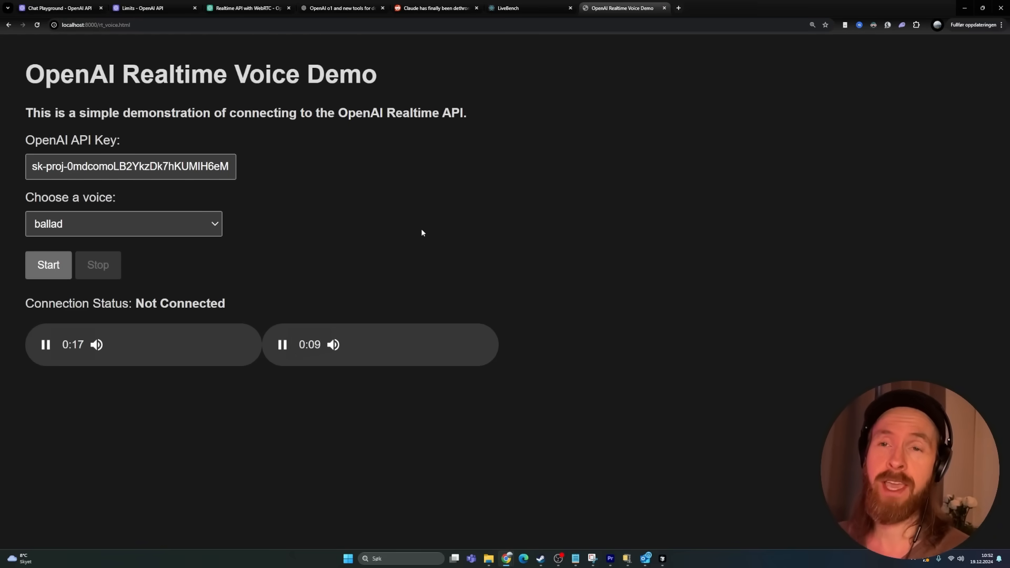
mouse_move(264, 178)
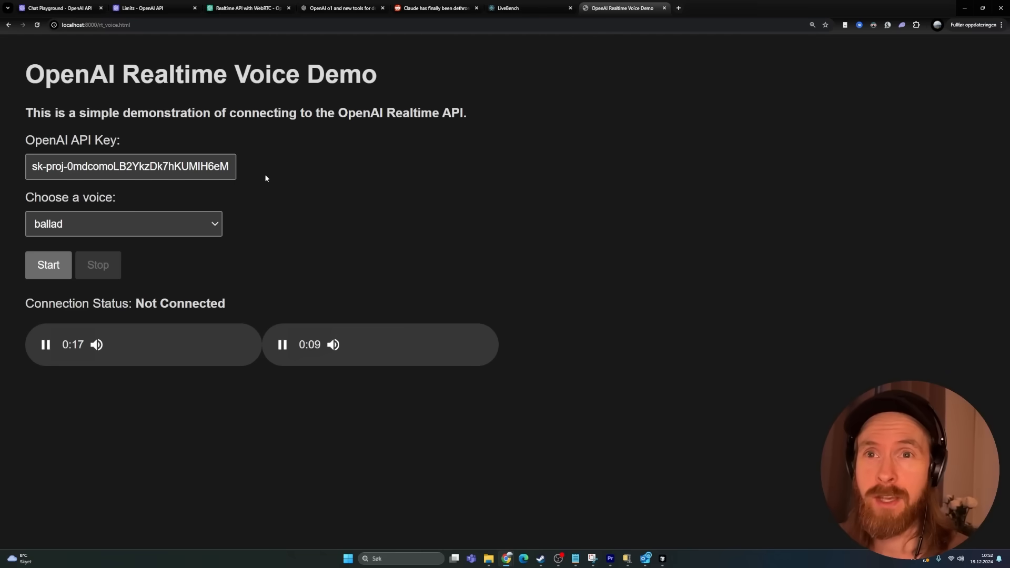
left_click(124, 223)
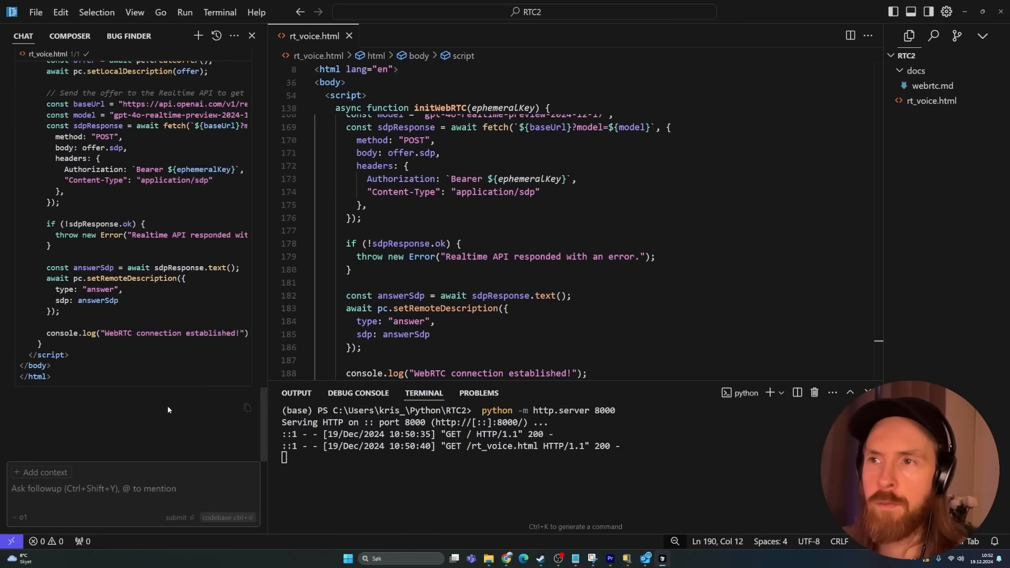
Request a super retro minimalist black-and-white terminal UI with a hint of dark green.
type("great that worked! Now i want to style the UI, i want a Super Retro minimalistic Terminal UI, black and white, some well known Terminal Animation, maybe a hint of dark green. Make it stylish with a very nostalgic feeling")
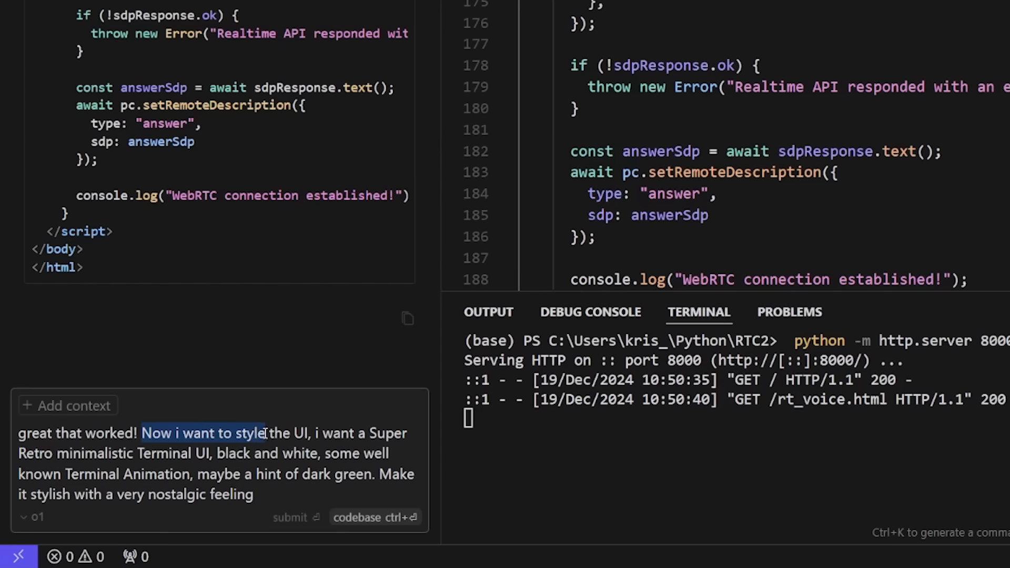
left_click_drag(264, 432, 169, 475)
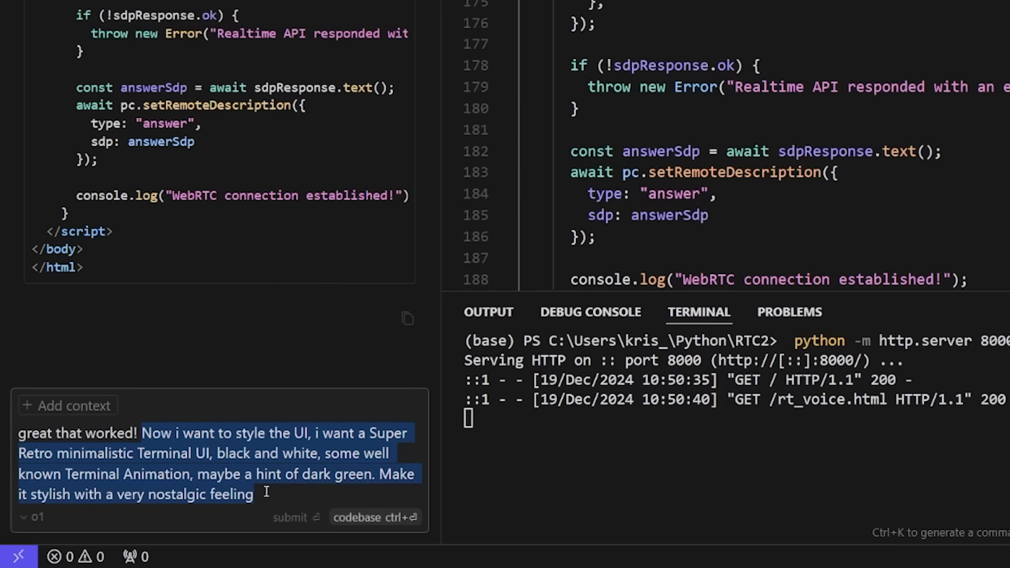
left_click(341, 489)
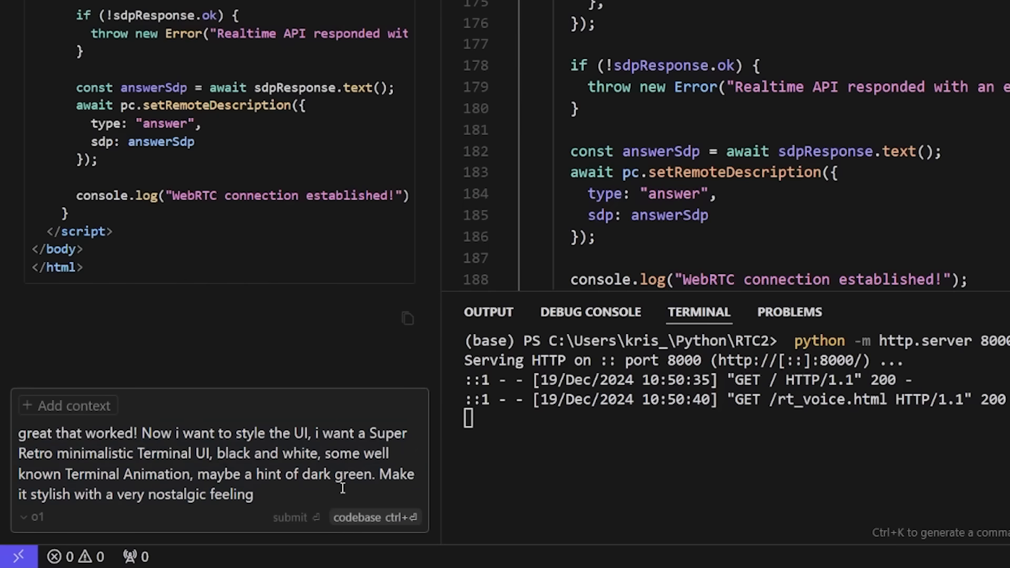
left_click(290, 516)
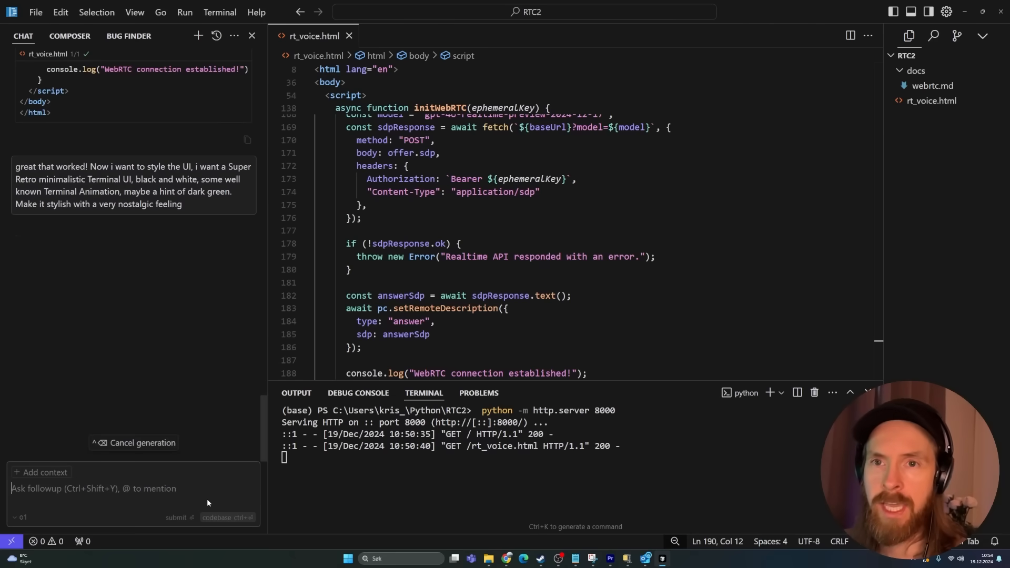
mouse_move(166, 278)
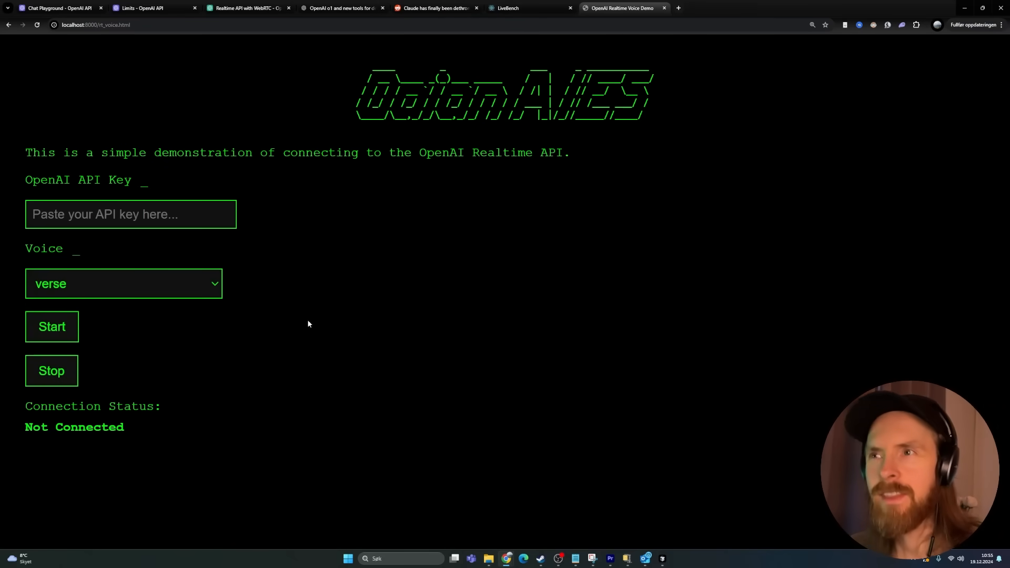
left_click(124, 284)
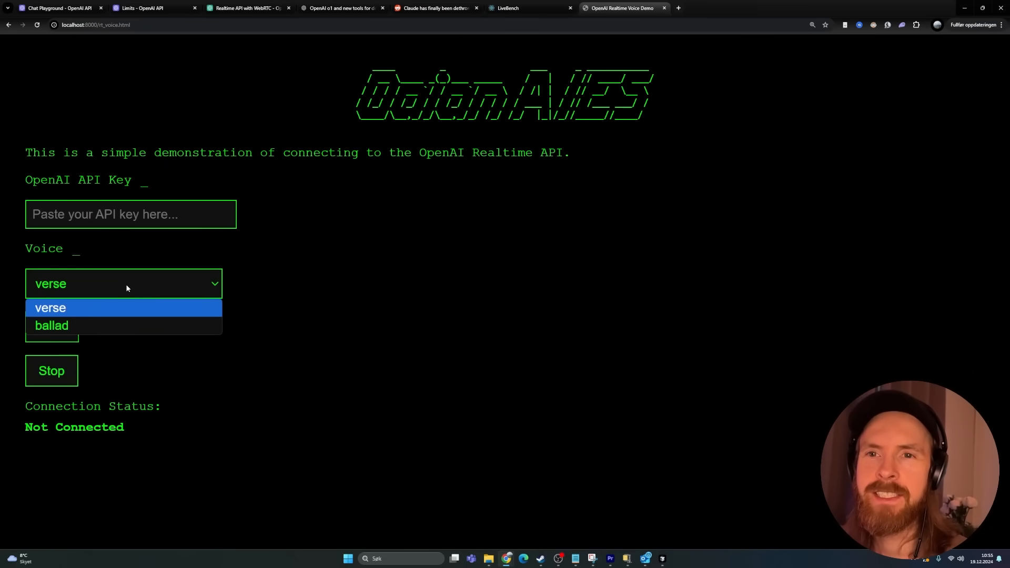
left_click(51, 307)
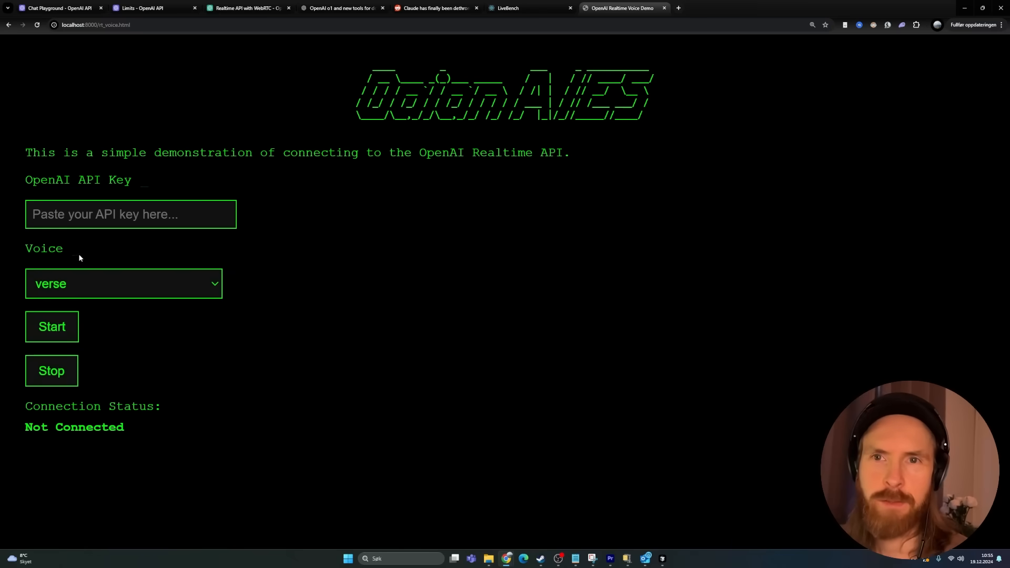
mouse_move(490, 394)
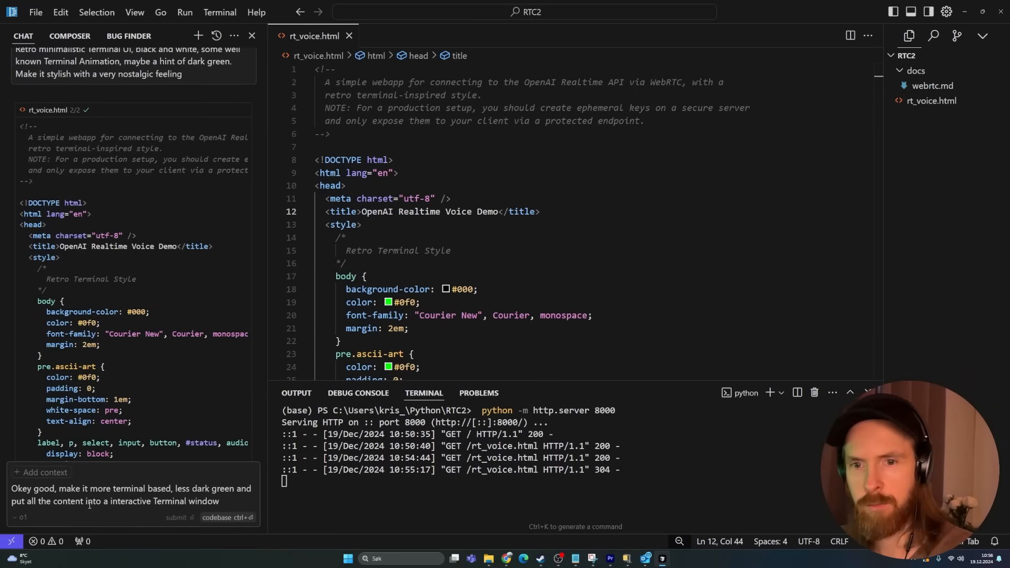
Request a more terminal-like layout with less dark green, all inside an interactive terminal window.
left_click(179, 517)
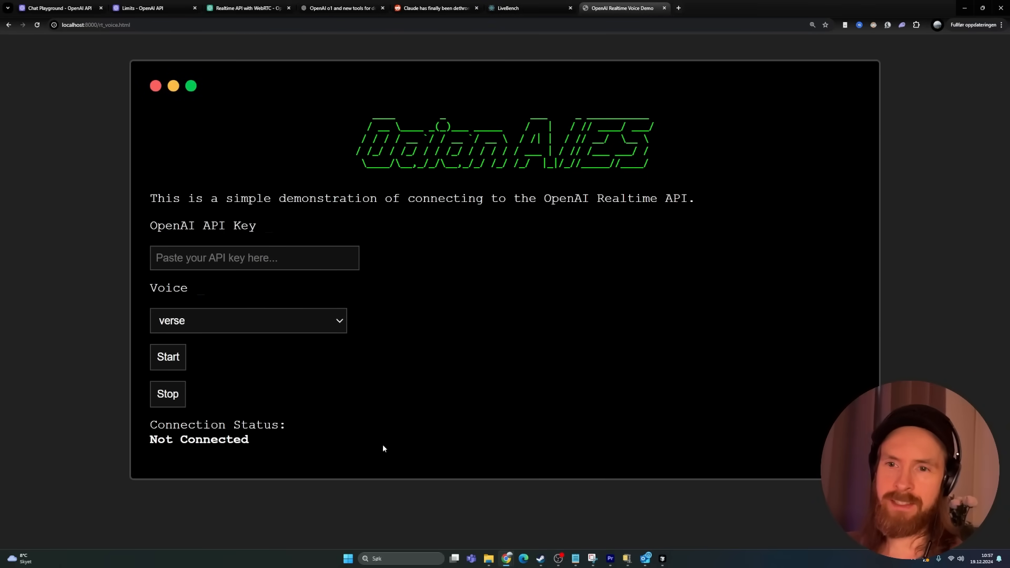
Run a session with the ballad voice, stop it, then start again with verse.
left_click(247, 320)
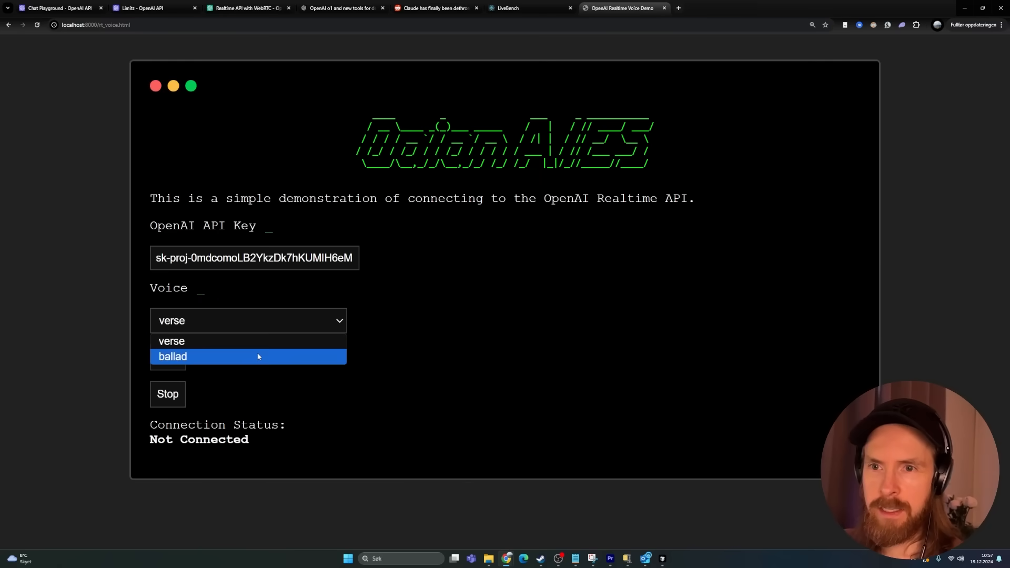
left_click(164, 357)
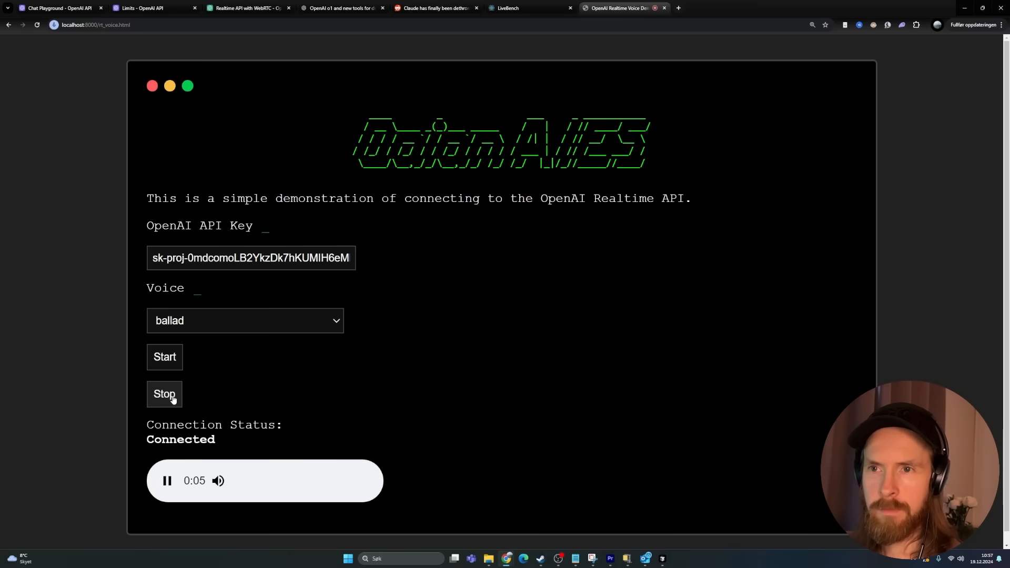
left_click(163, 393)
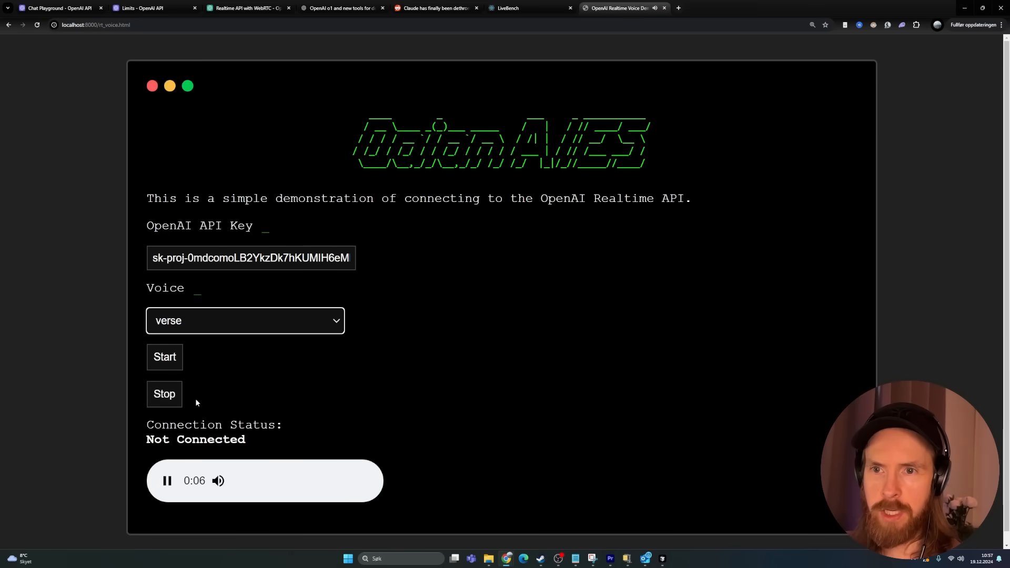
left_click(164, 356)
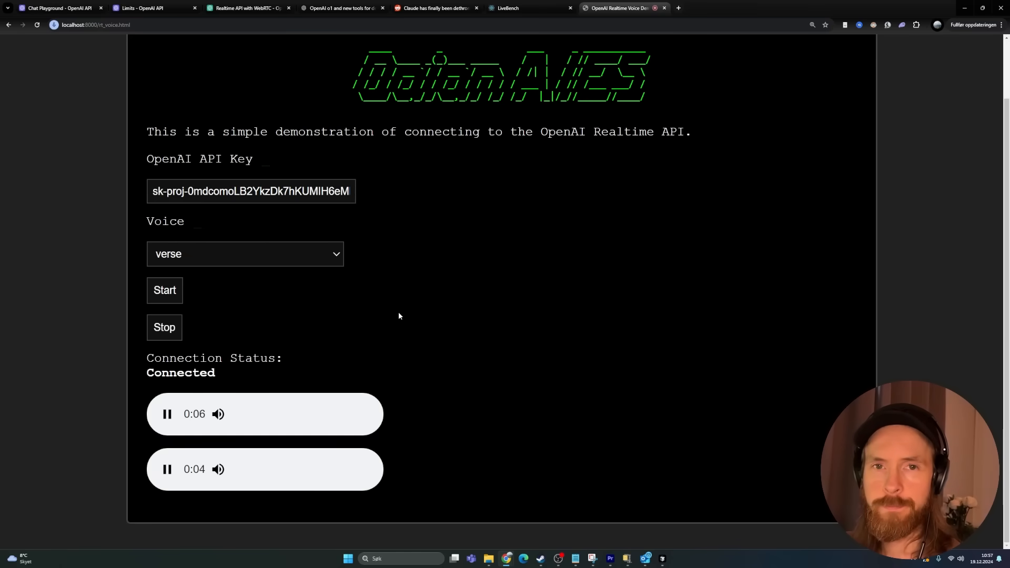
left_click(164, 327)
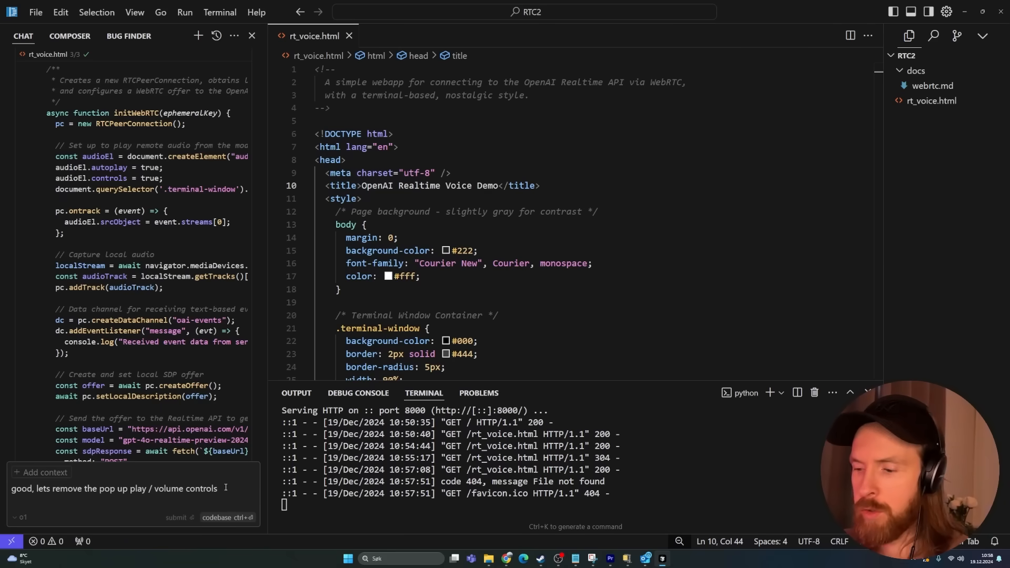
Send 'remove the pop up play / volume controls' and apply the returned code to rt_voice.html.
key("Enter")
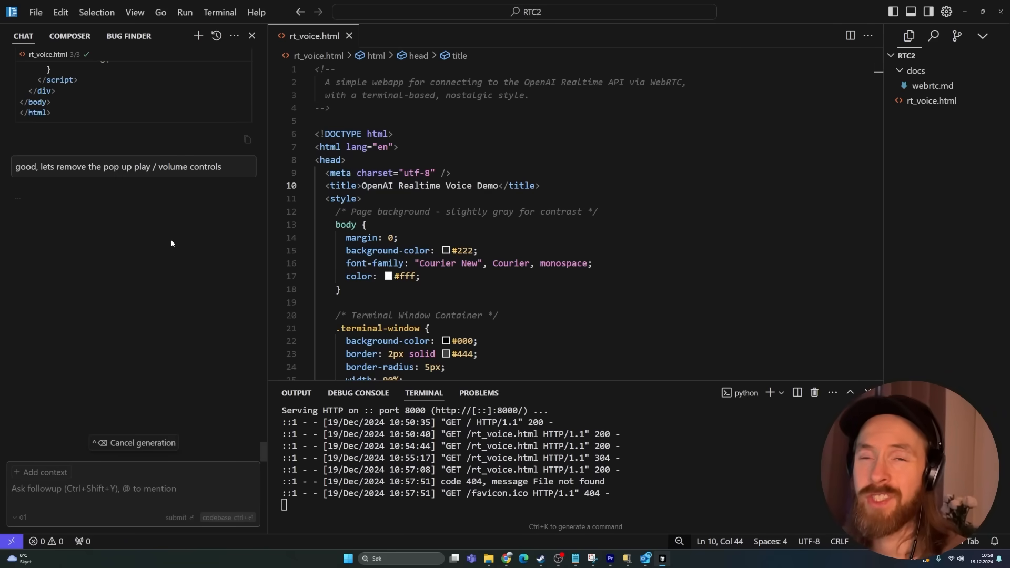
mouse_move(99, 193)
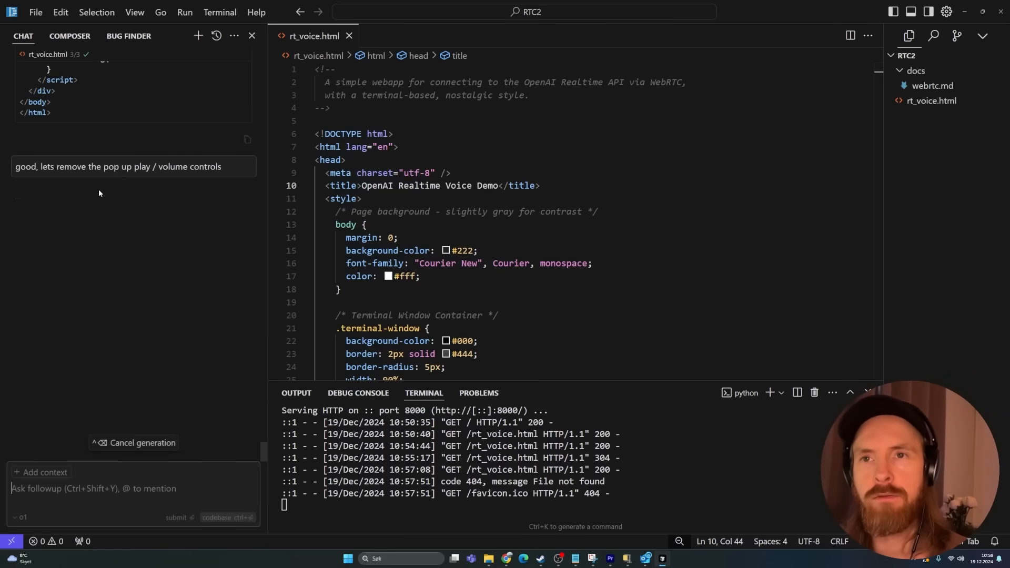
mouse_move(32, 303)
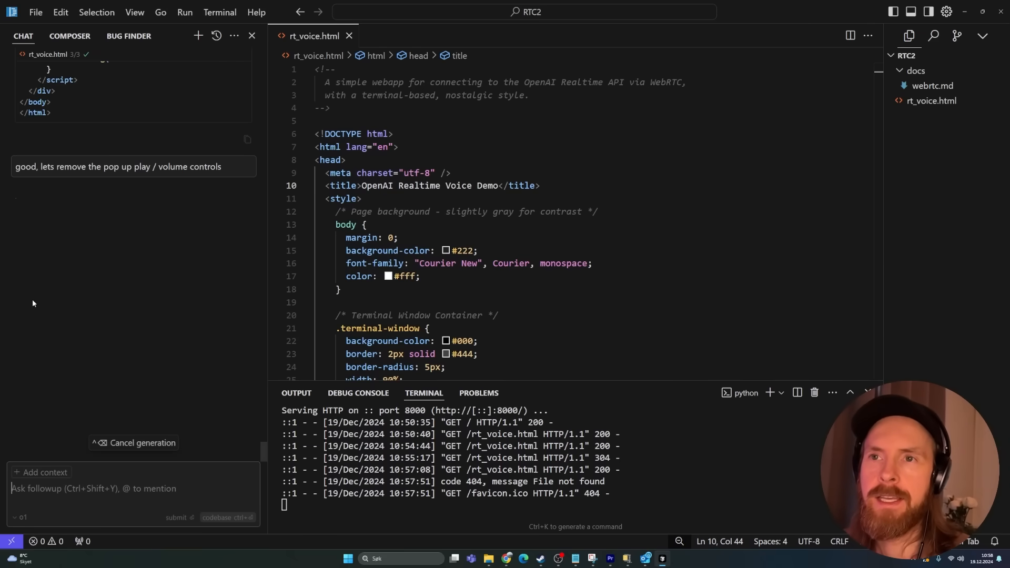
mouse_move(152, 231)
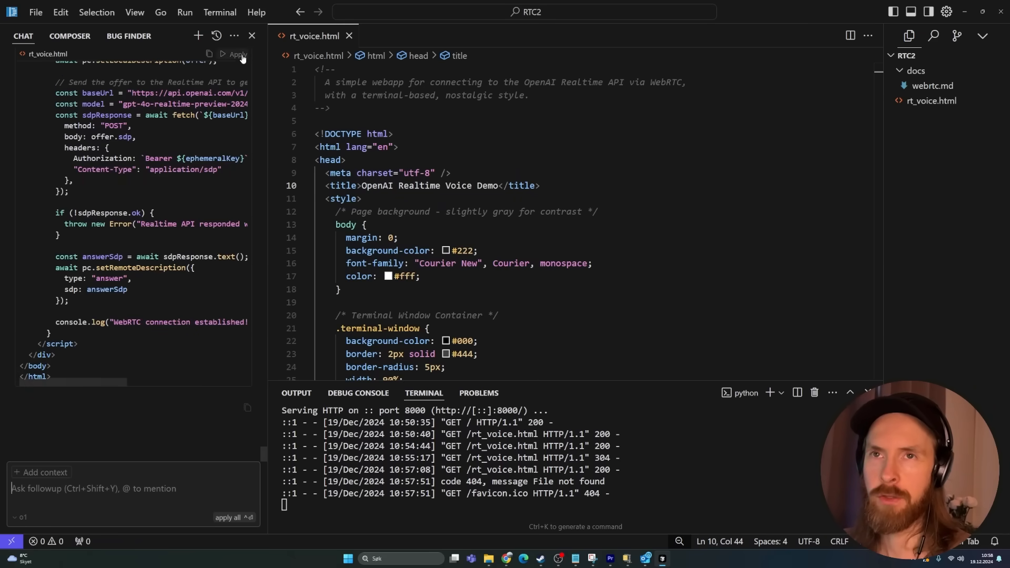
left_click(237, 54)
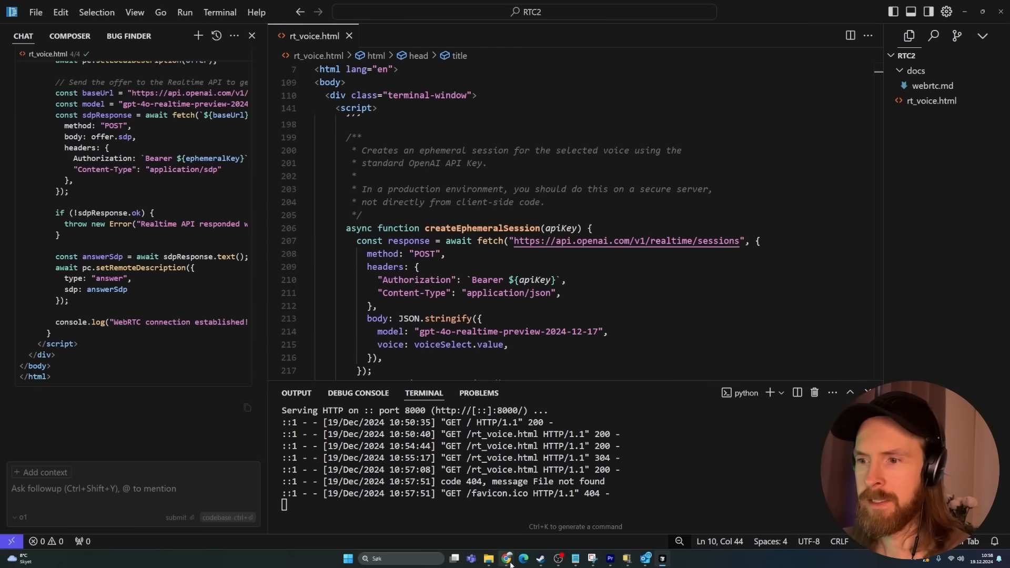
left_click(508, 559)
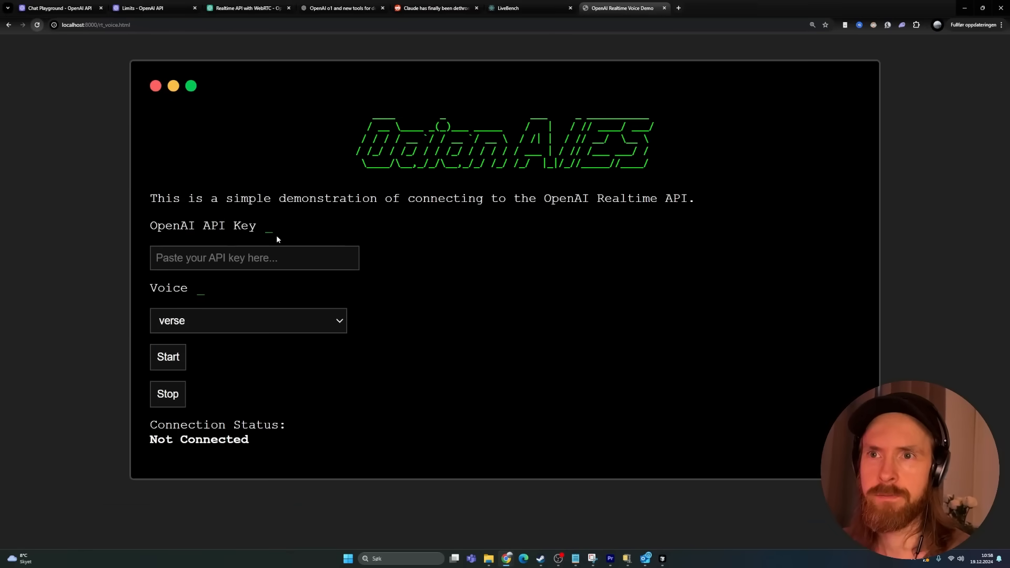
Paste the API key, connect a voice session with no audio players showing, then stop it.
left_click(167, 356)
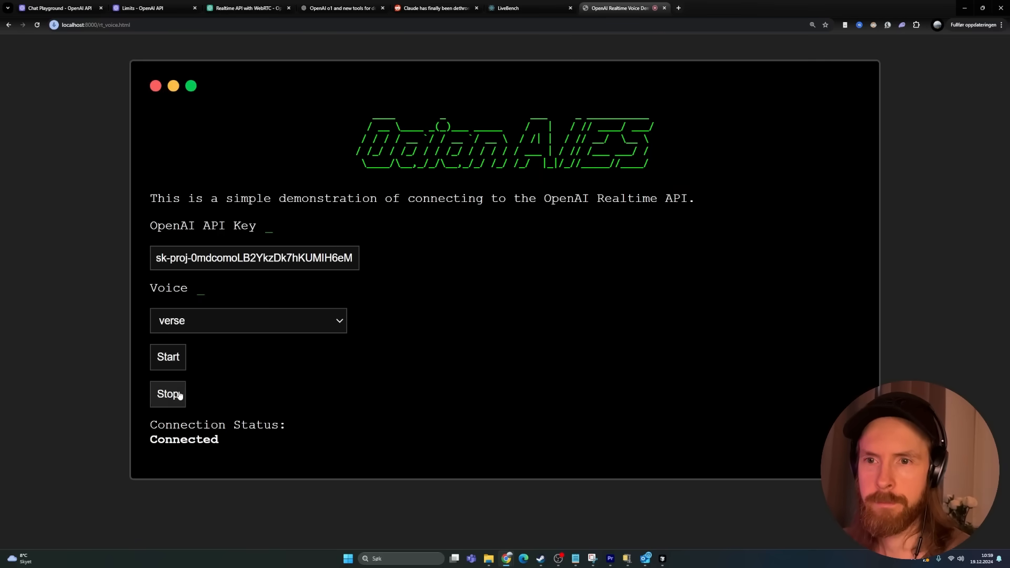
left_click(166, 394)
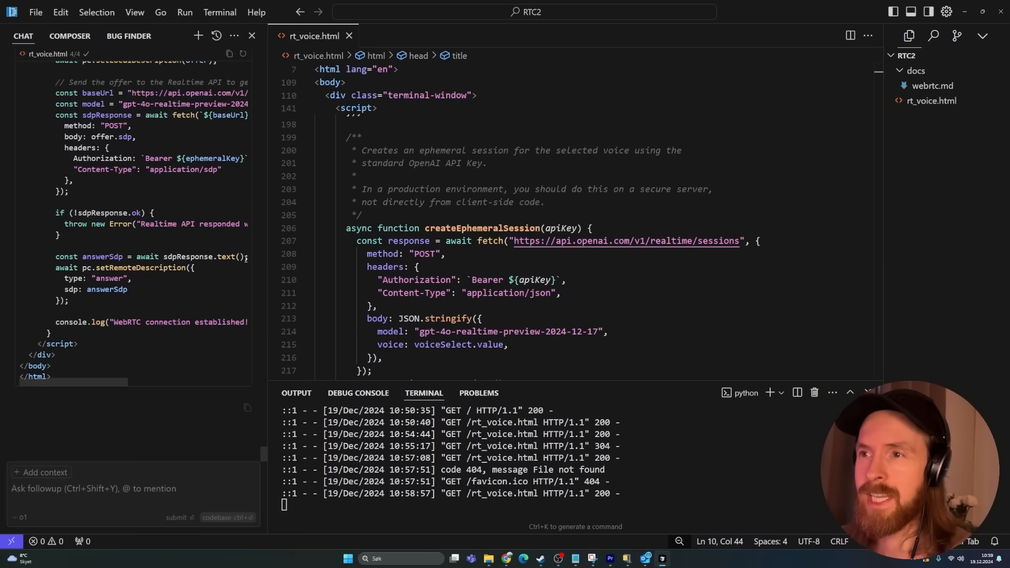
mouse_move(275, 249)
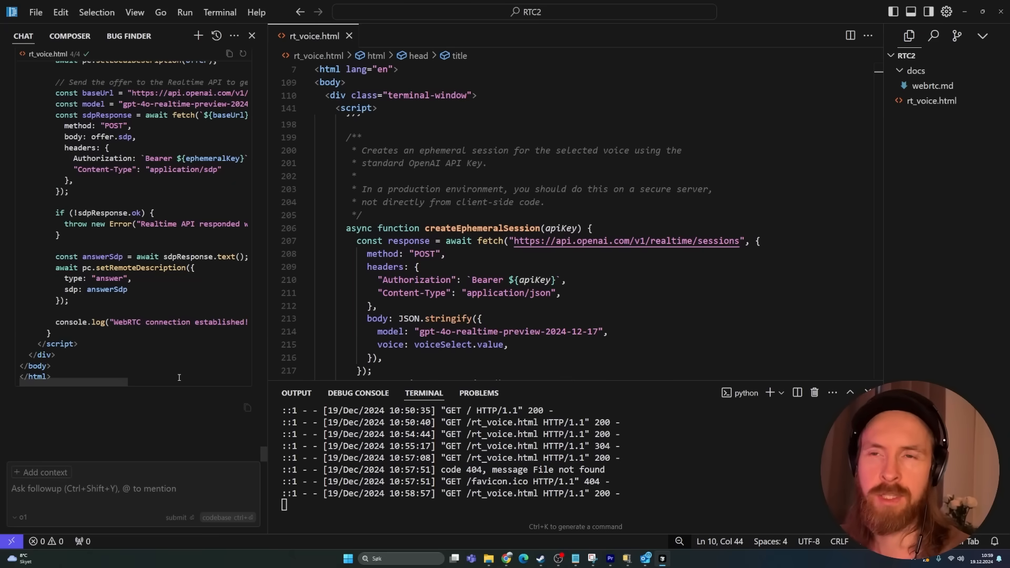
Switch to the Chrome tab showing OpenAI's Structured Outputs documentation.
left_click(245, 8)
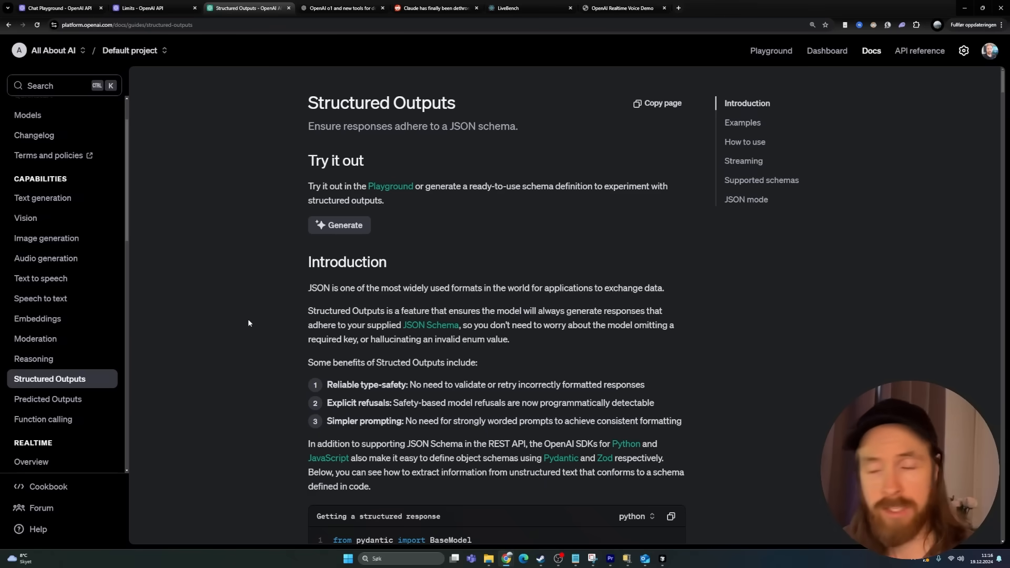
mouse_move(254, 300)
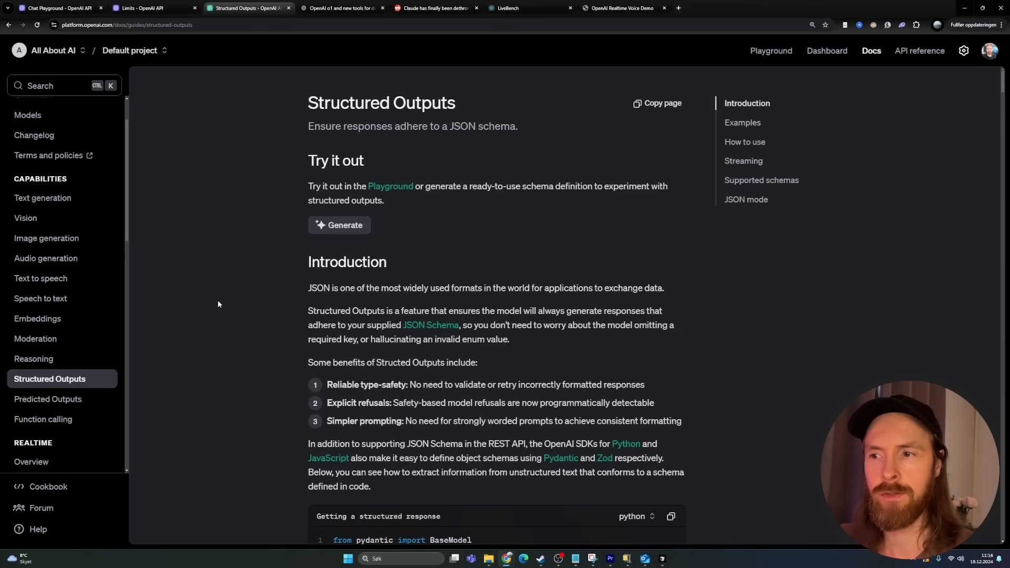
mouse_move(311, 174)
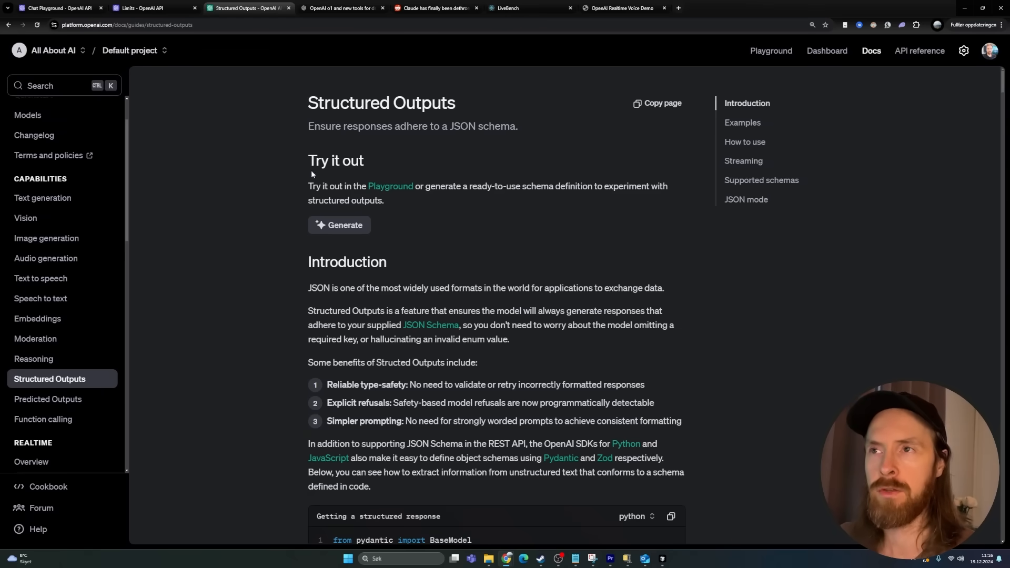
mouse_move(296, 159)
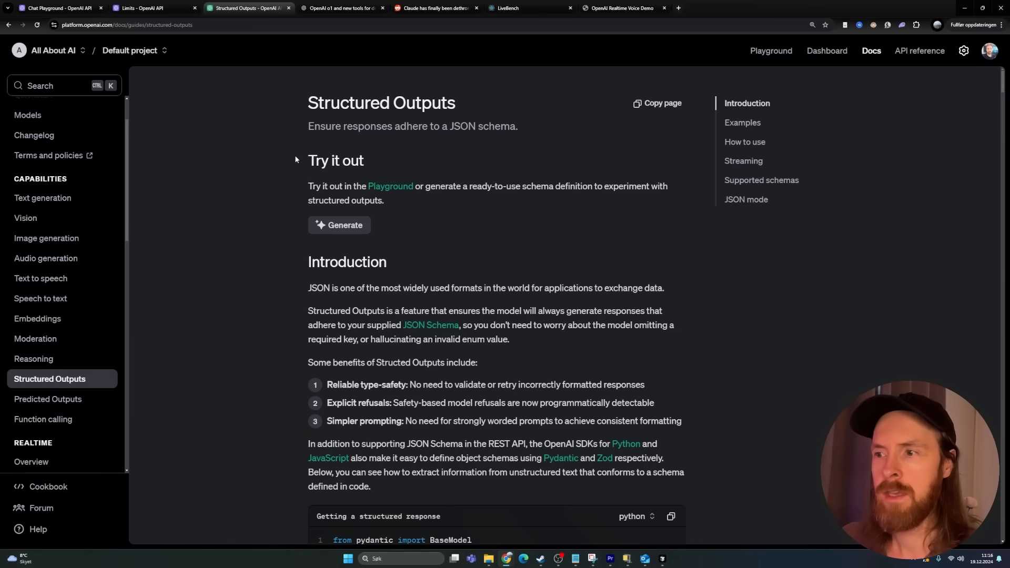
Copy the Structured Outputs guide content, then move on to the Text generation guide.
left_click(658, 103)
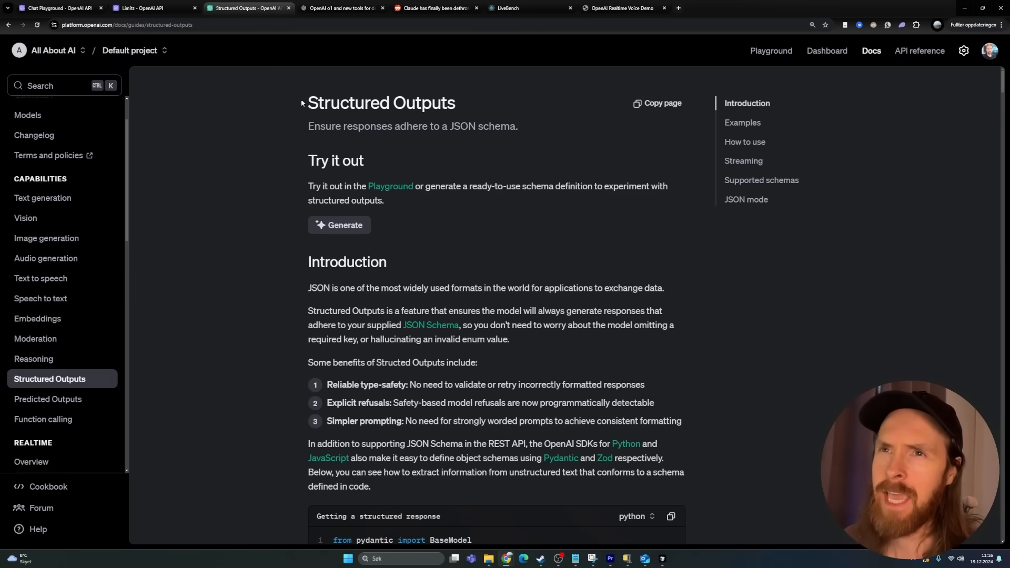
left_click(657, 103)
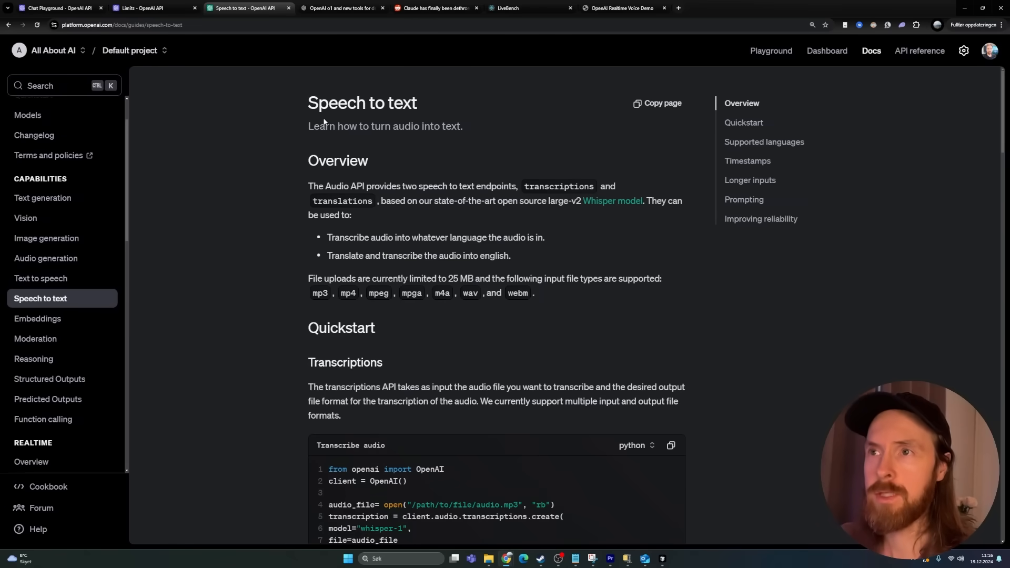
scroll("down", 3)
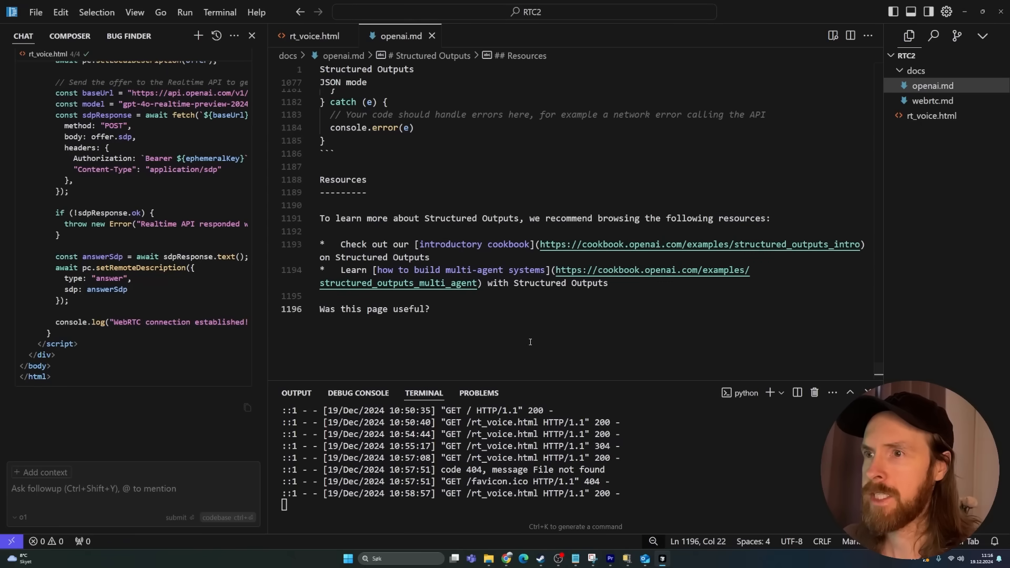
scroll("down", 3)
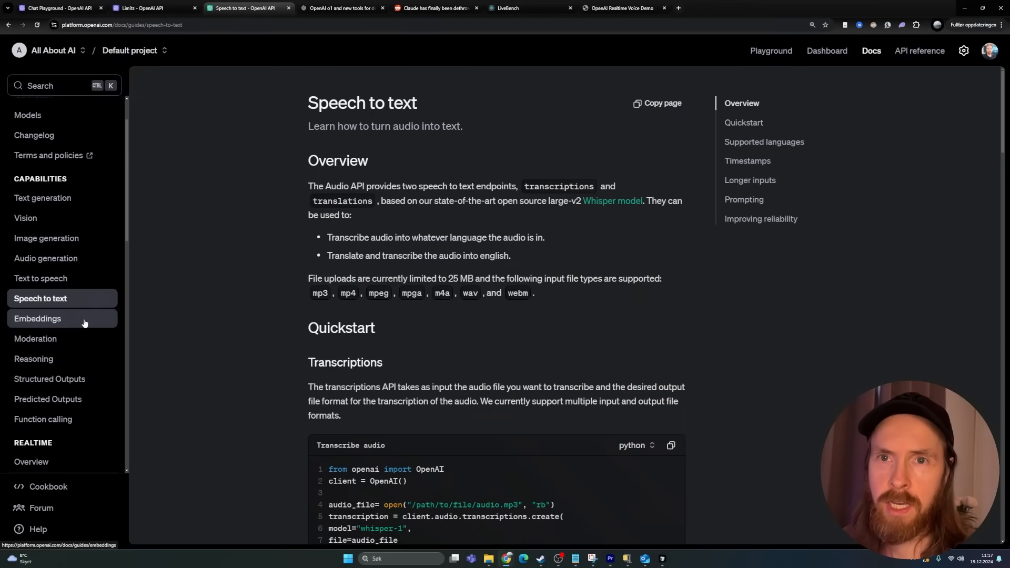
left_click(43, 198)
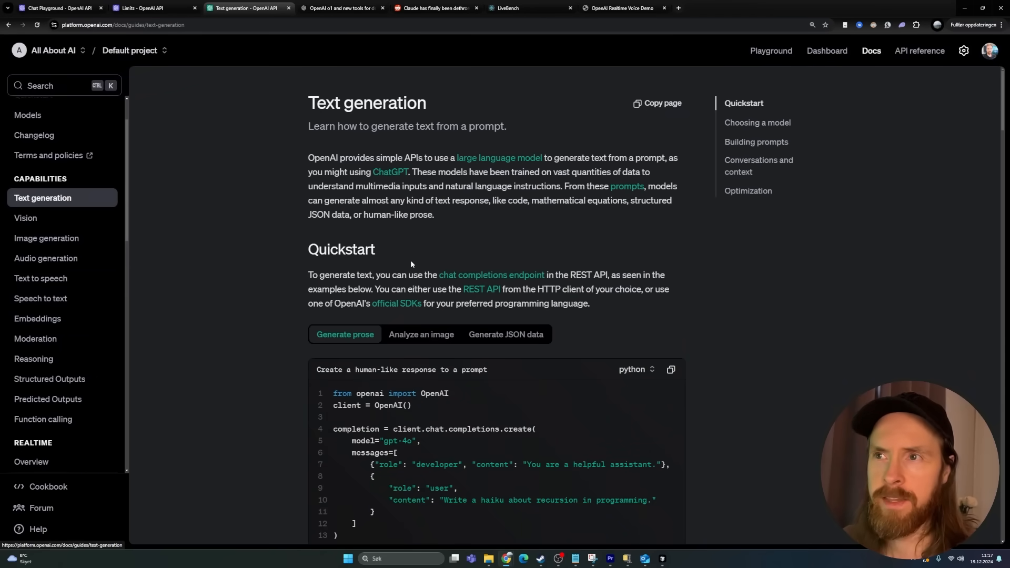
scroll("down", 3)
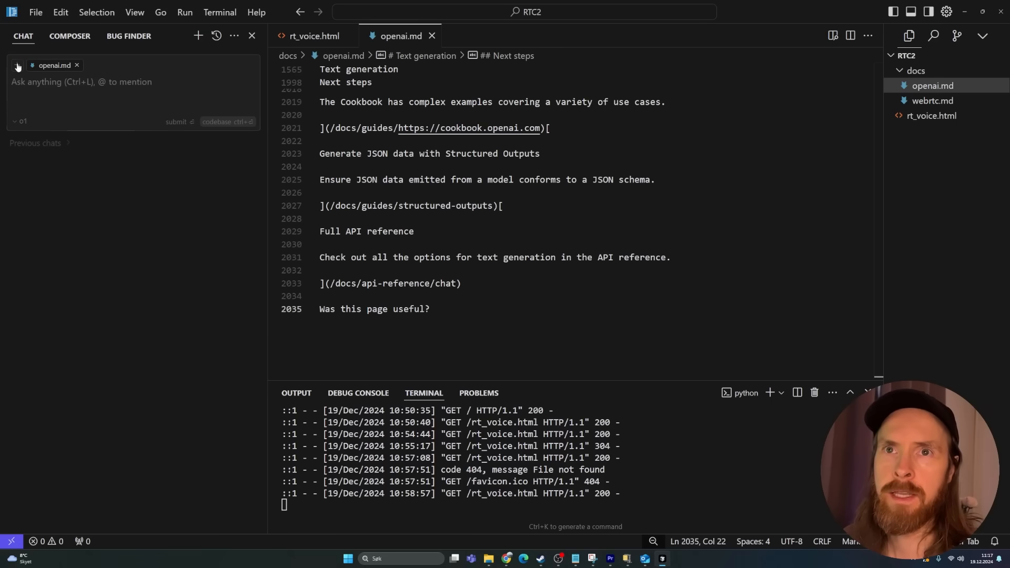
Attach rt_voice.html to the chat and add an OPENAI_API_KEY entry to .env.
left_click(17, 64)
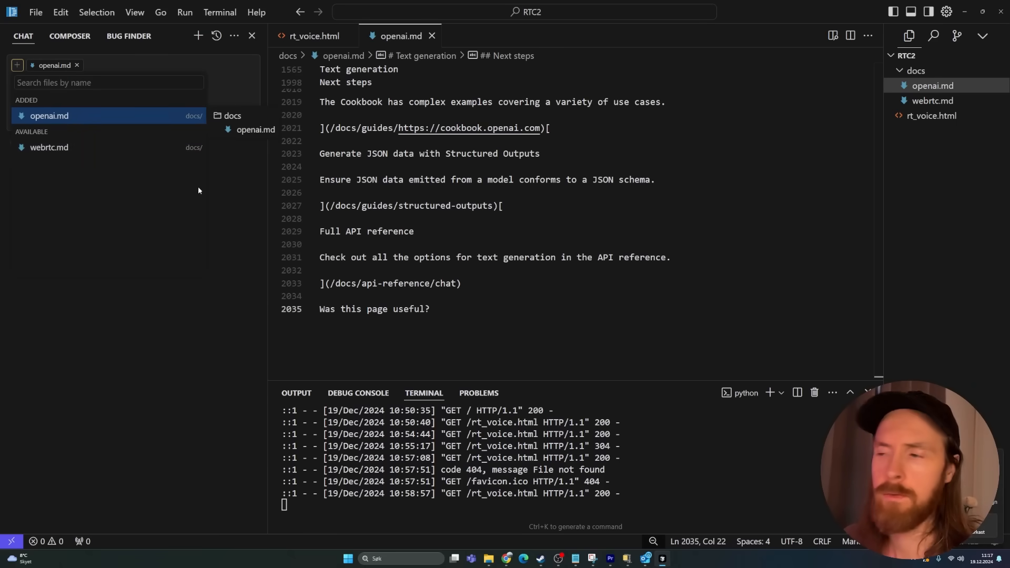
type("rt")
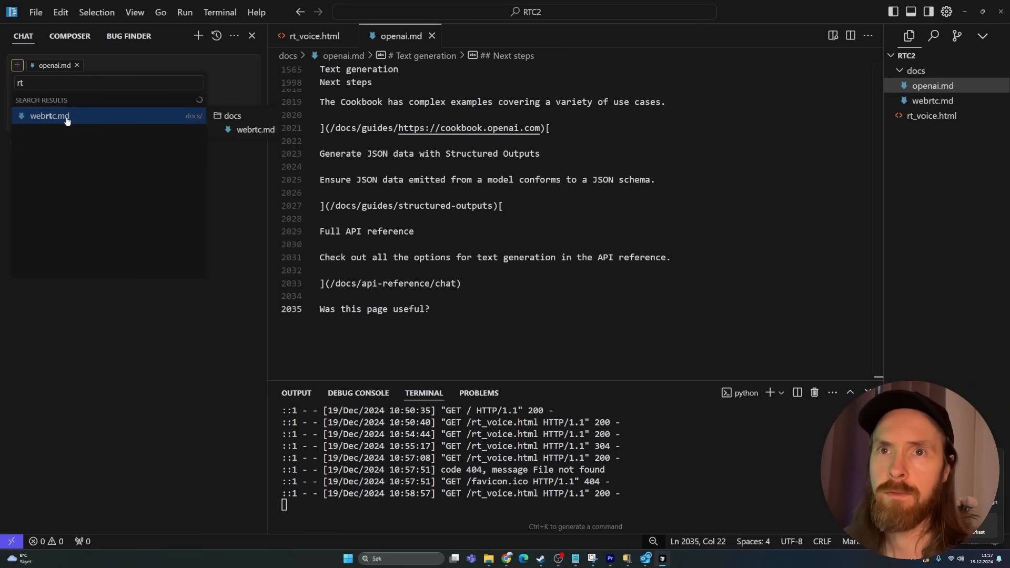
left_click(52, 116)
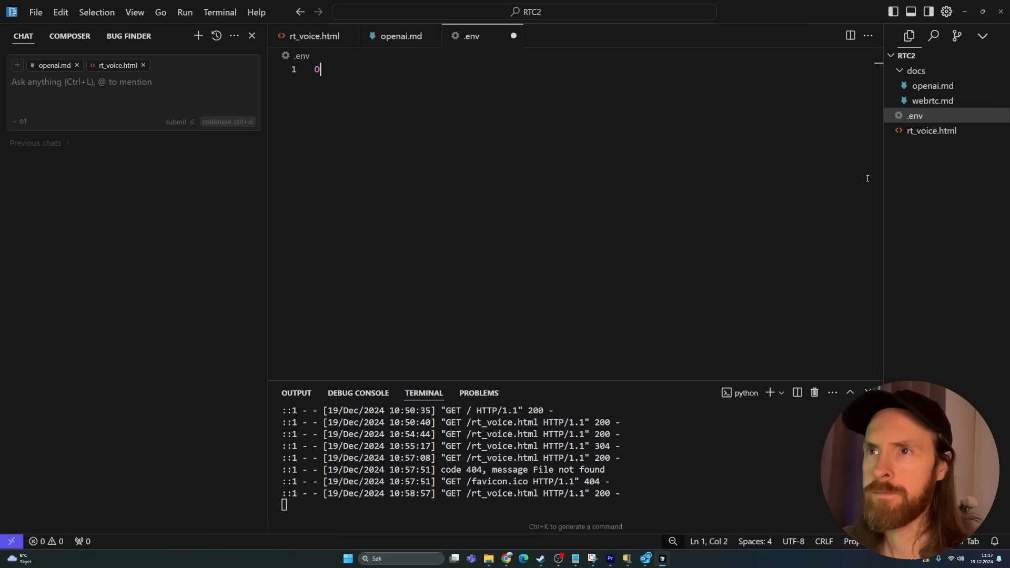
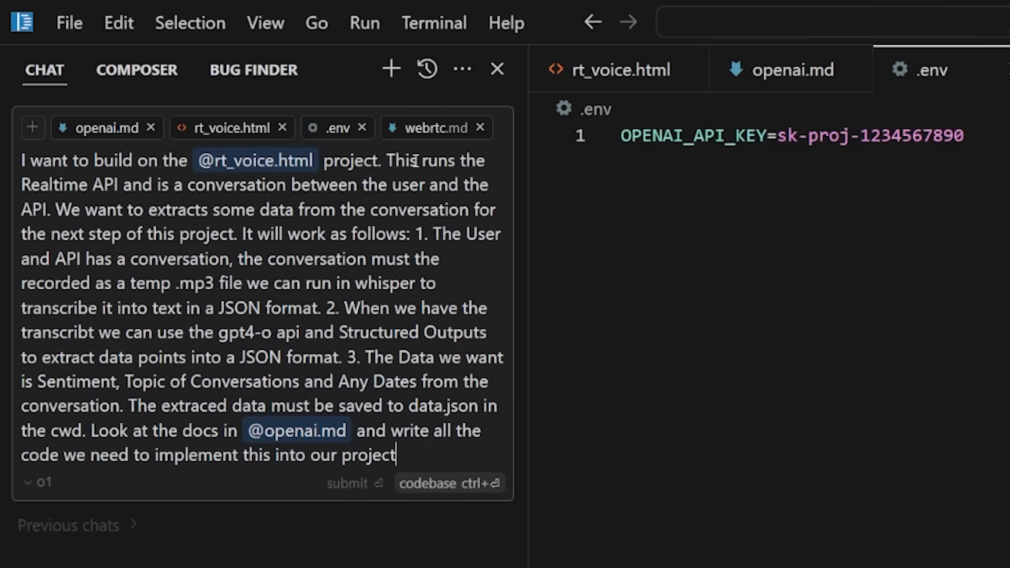
Emphasise the recording and Structured Outputs extraction steps in the prompt, then submit it.
left_click_drag(386, 160, 451, 259)
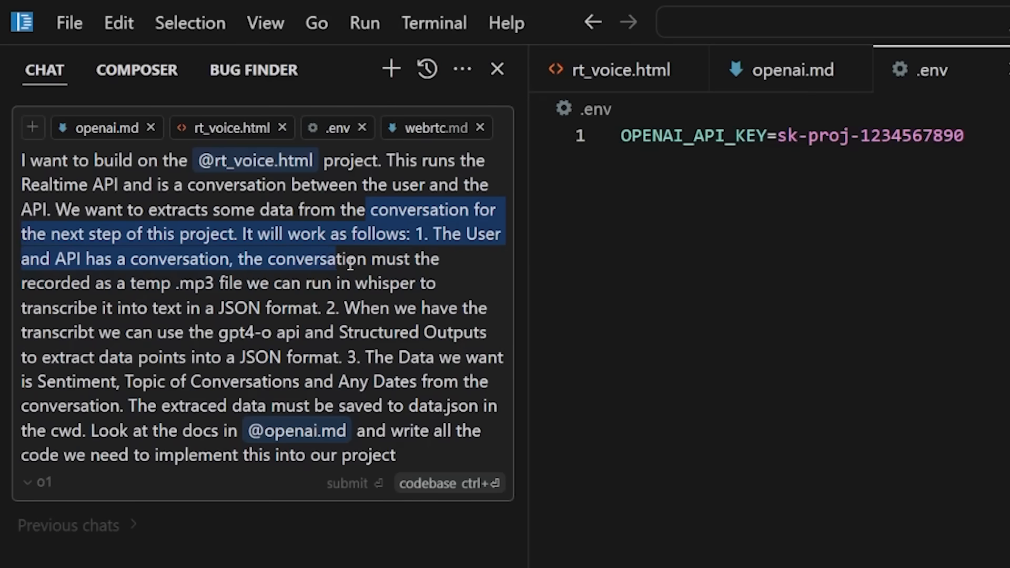
left_click_drag(348, 259, 223, 284)
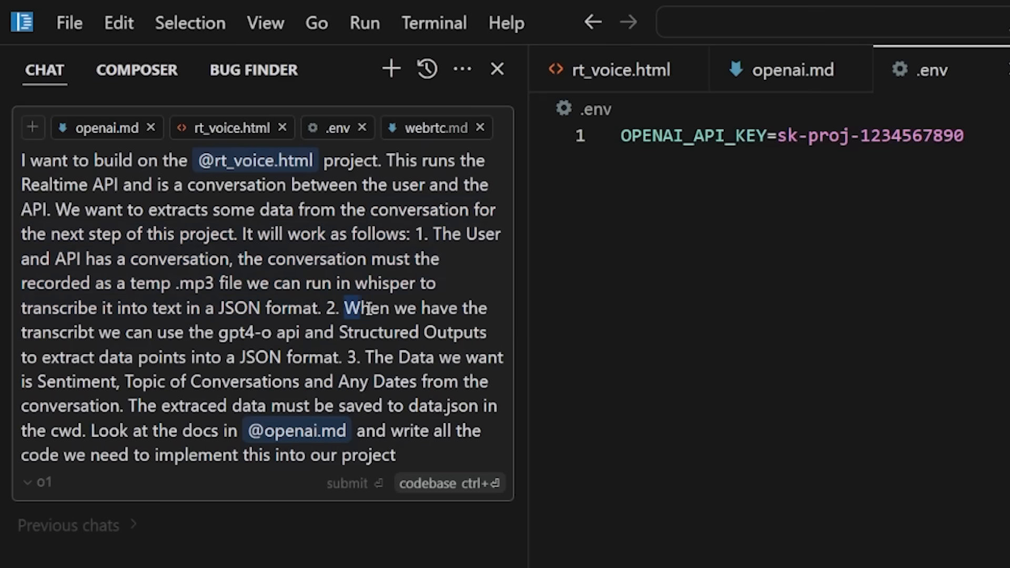
left_click_drag(345, 308, 299, 333)
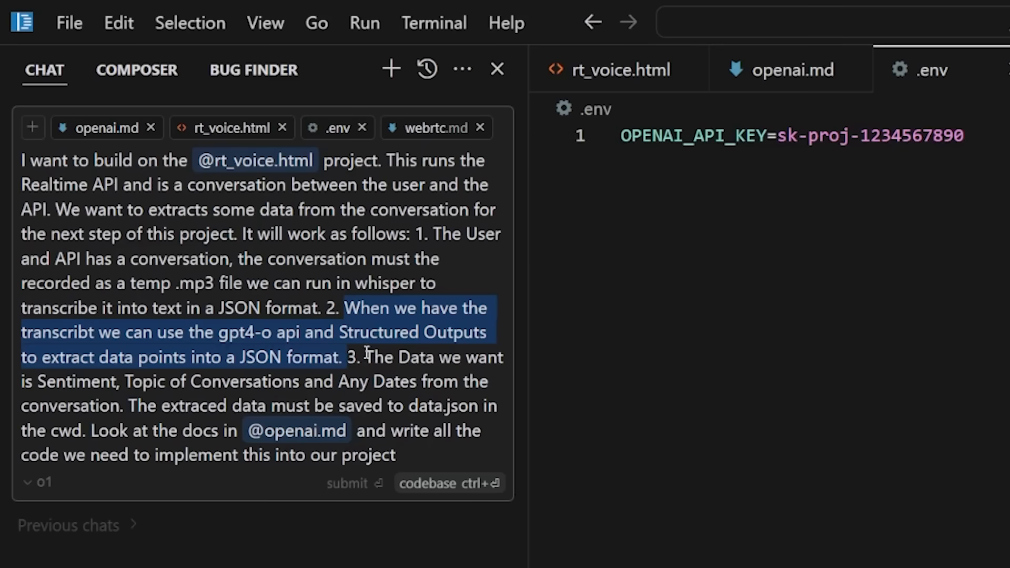
left_click_drag(364, 356, 221, 382)
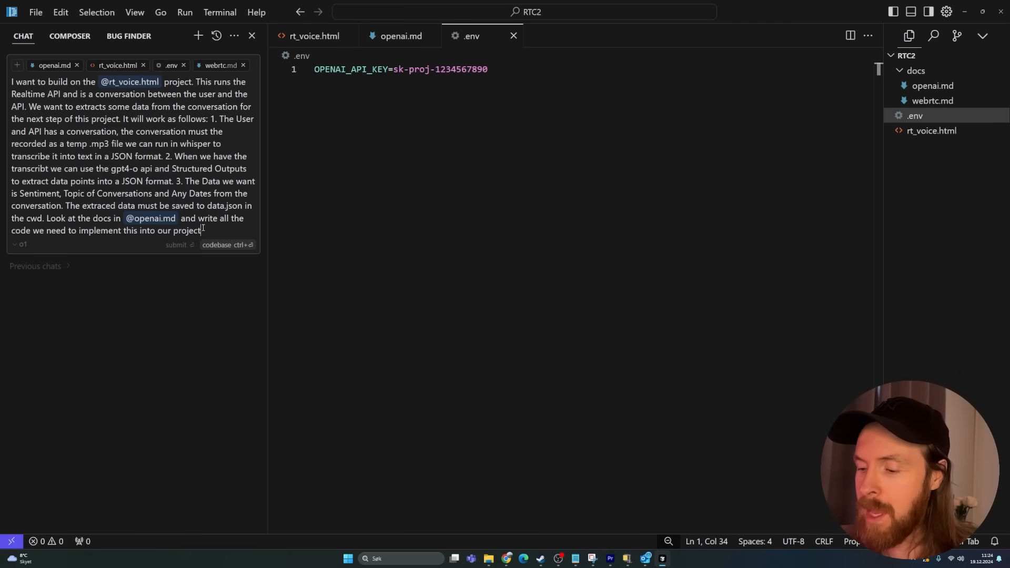
left_click(178, 244)
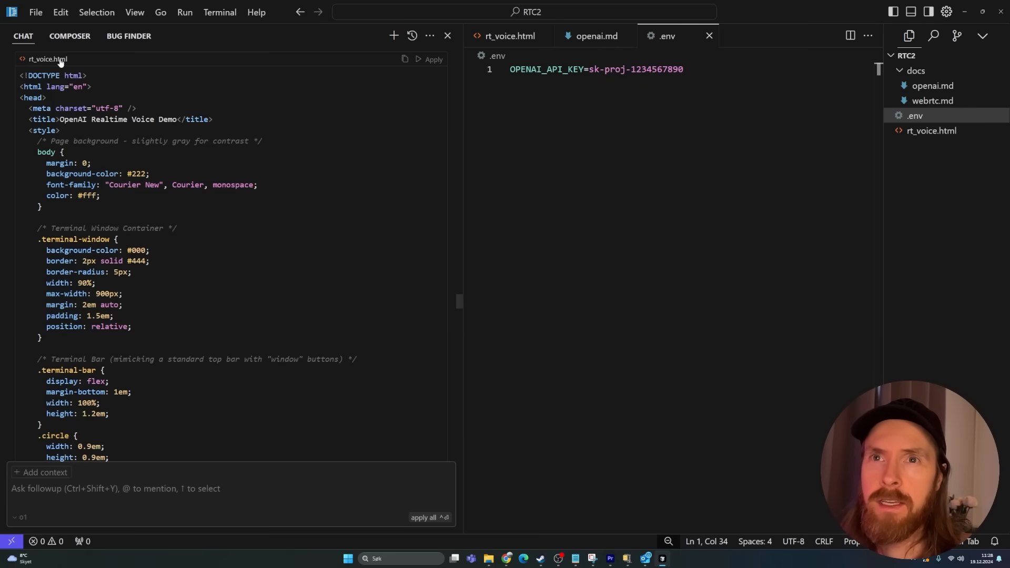
Apply and accept the rt_voice.html changes, then create server.js from the suggested code.
left_click(508, 35)
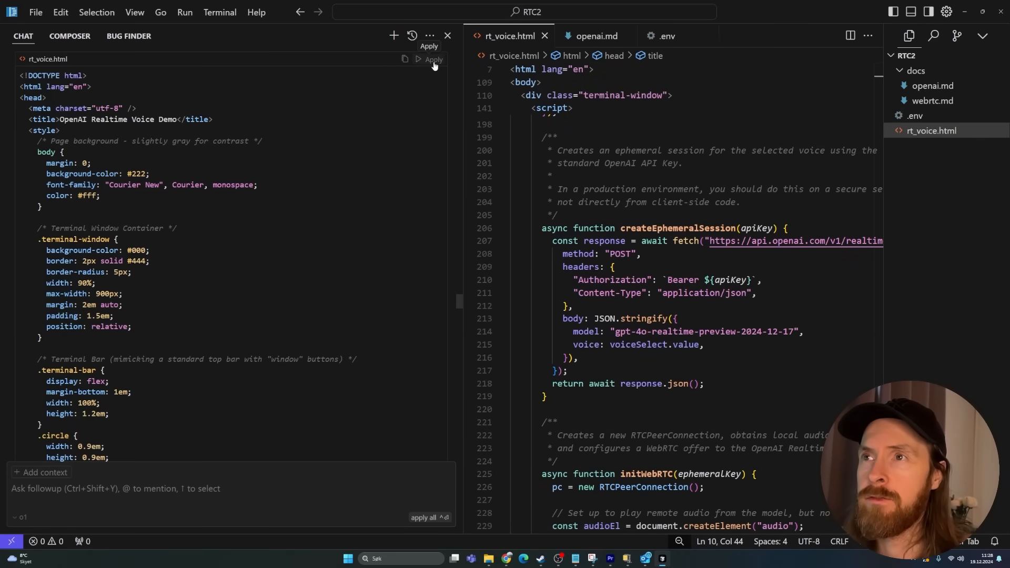
left_click(433, 59)
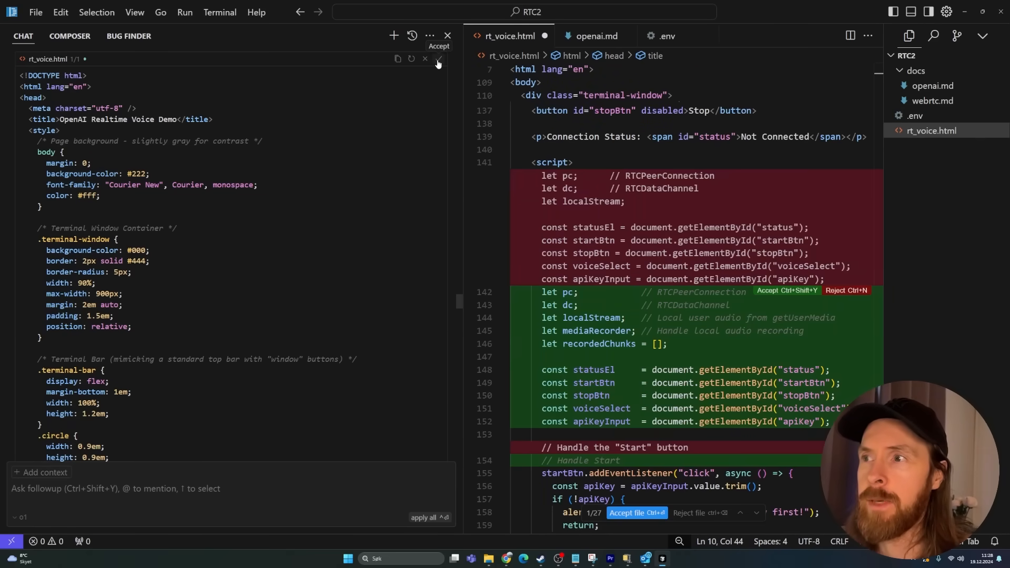
left_click(438, 58)
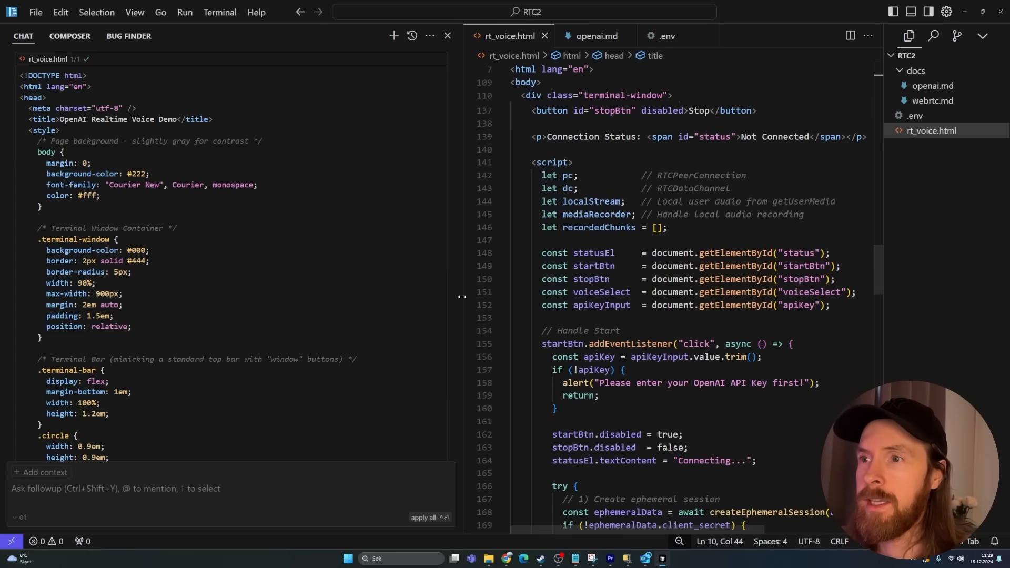
scroll("down", 3)
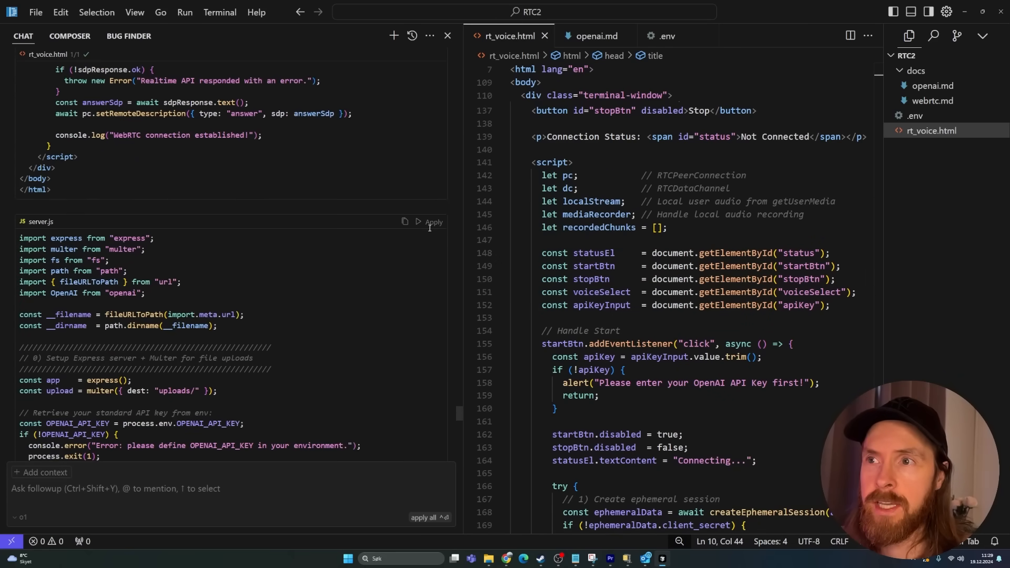
left_click(433, 222)
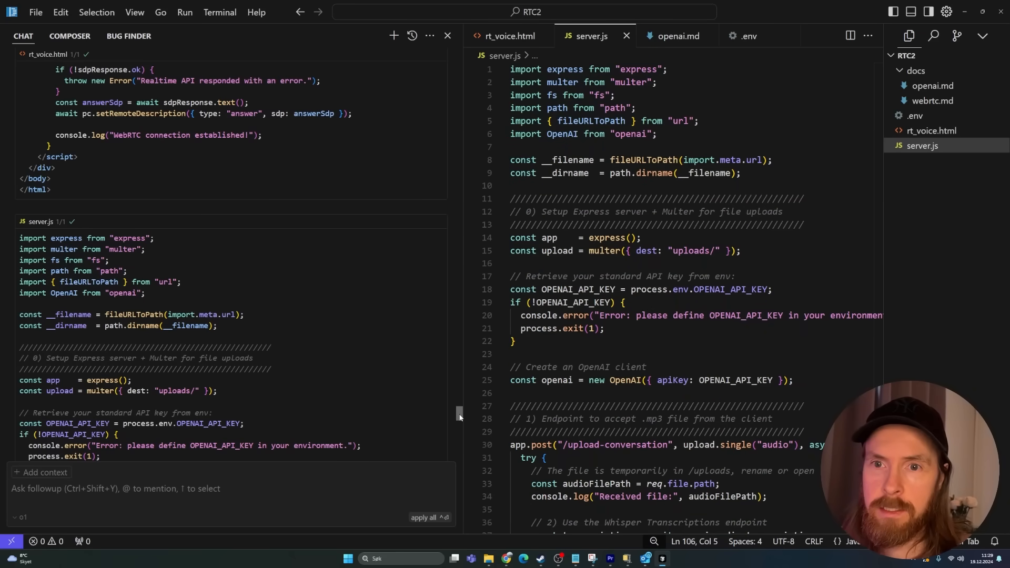
scroll("down", 3)
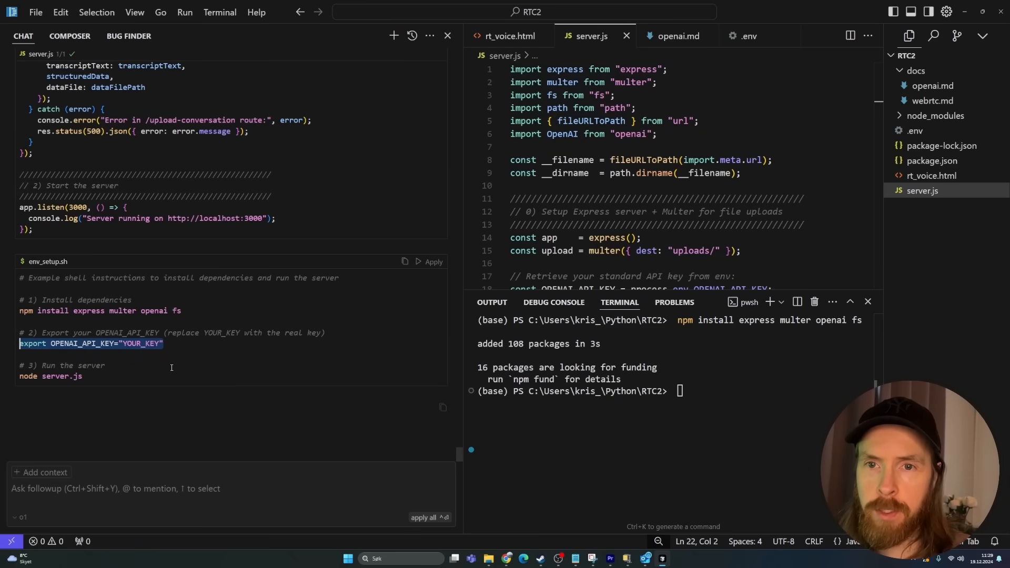
Review the API key in .env and run node server.js in the terminal.
left_click(748, 35)
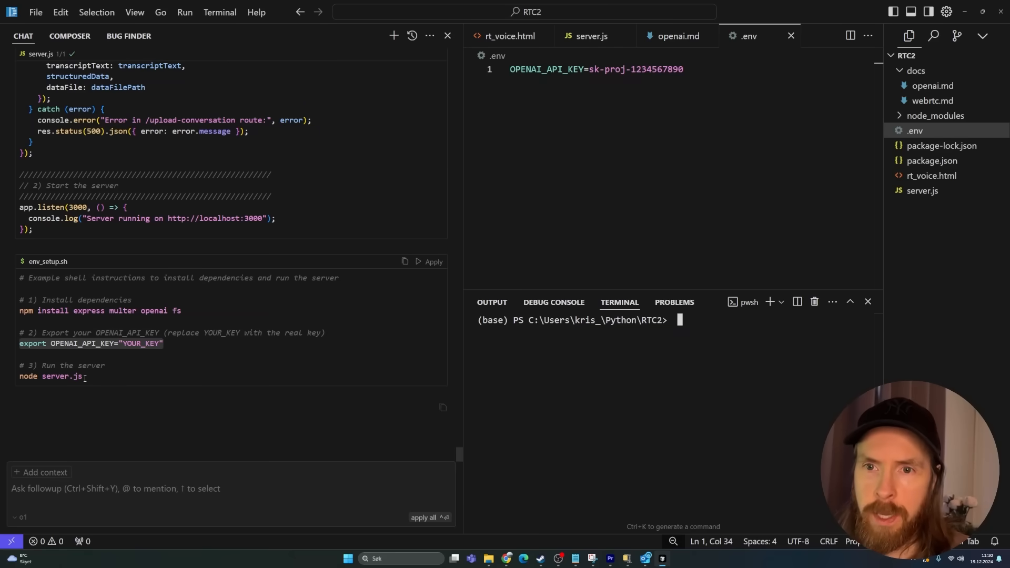
type("node server.js")
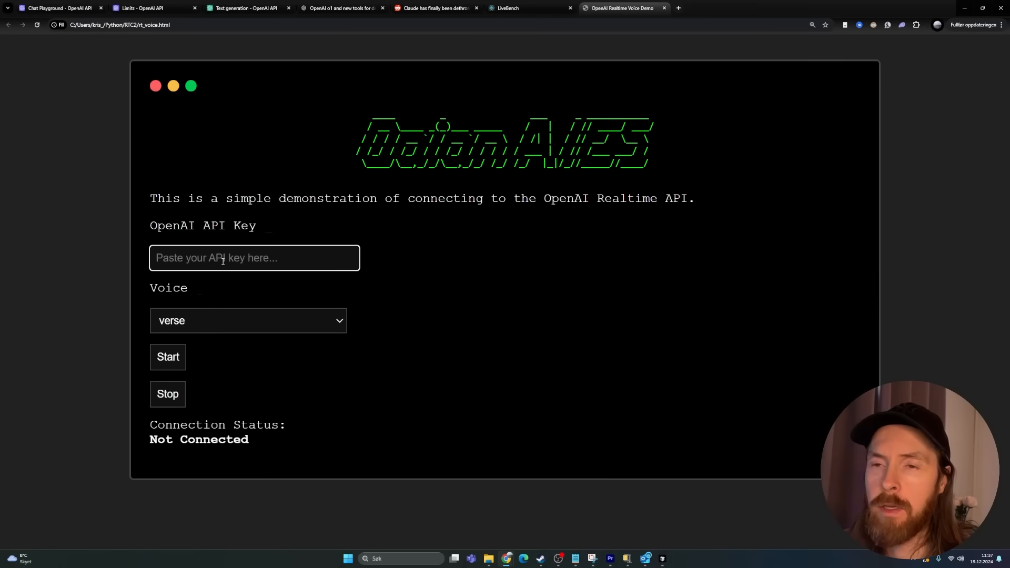
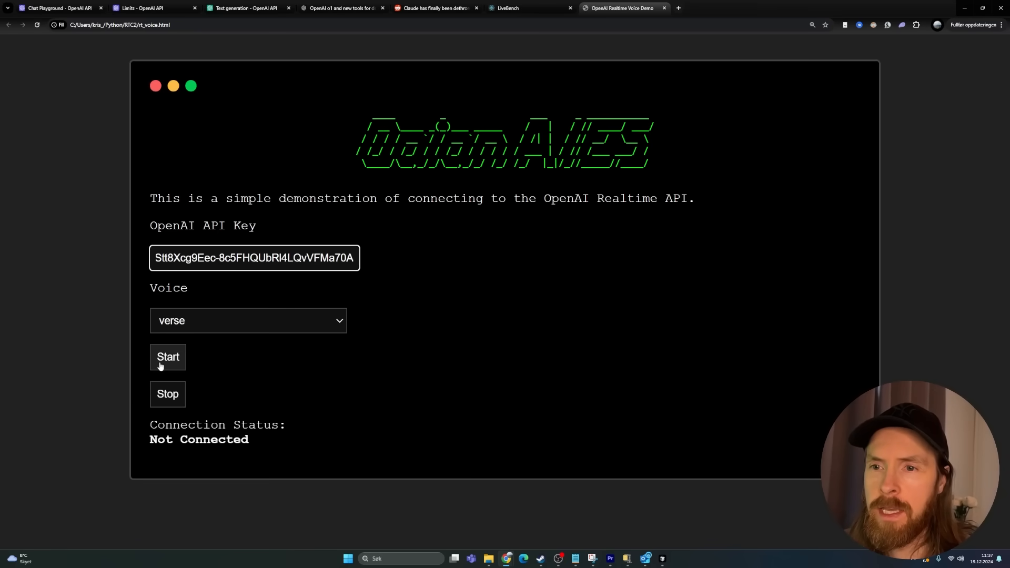
Enter the API key, start the voice session, and allow microphone access.
left_click(167, 356)
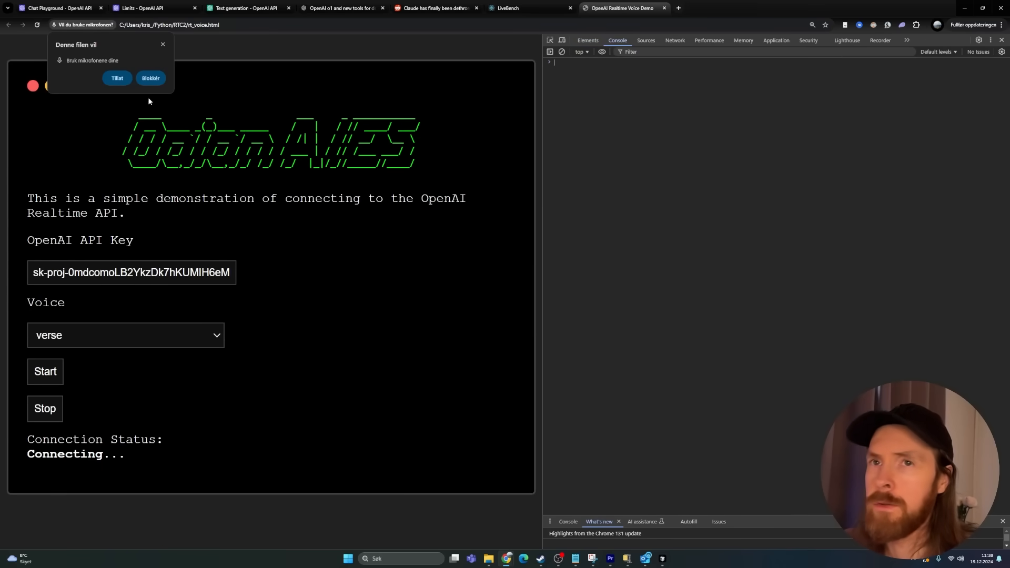
left_click(117, 78)
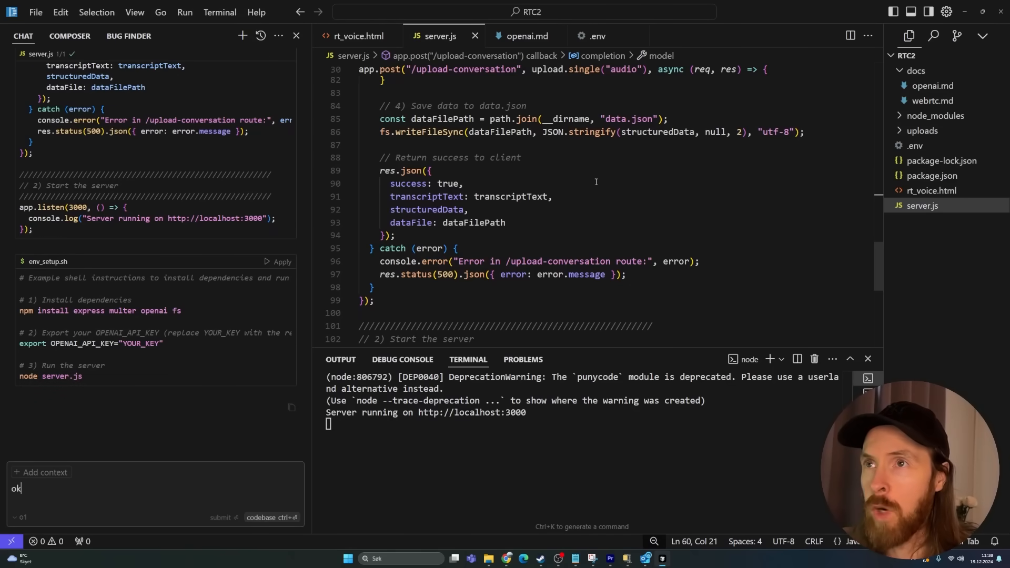
Send the chat the CORS and failed-to-fetch upload errors with a request for a fix.
scroll("down", 3)
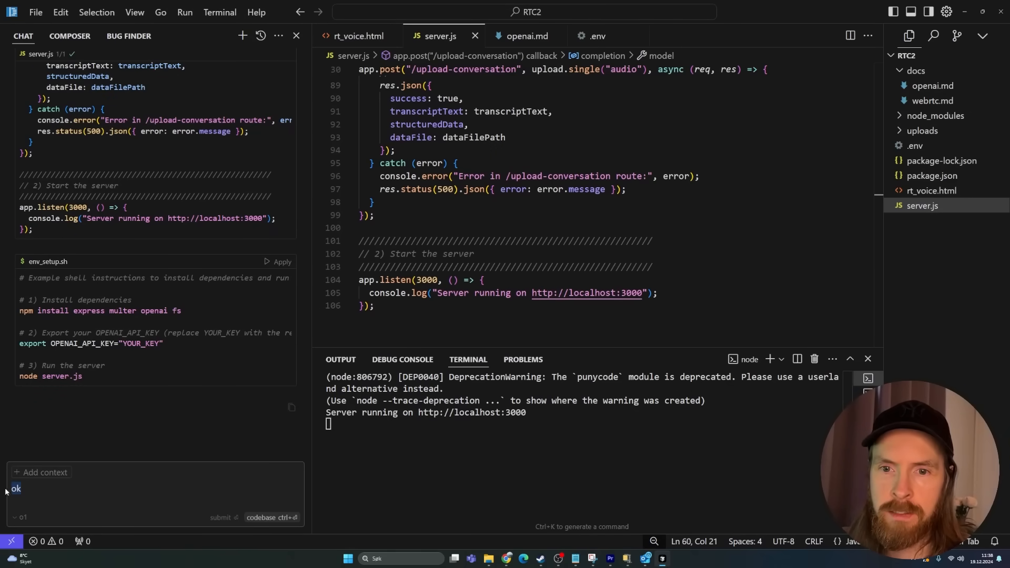
type("okey i get this on")
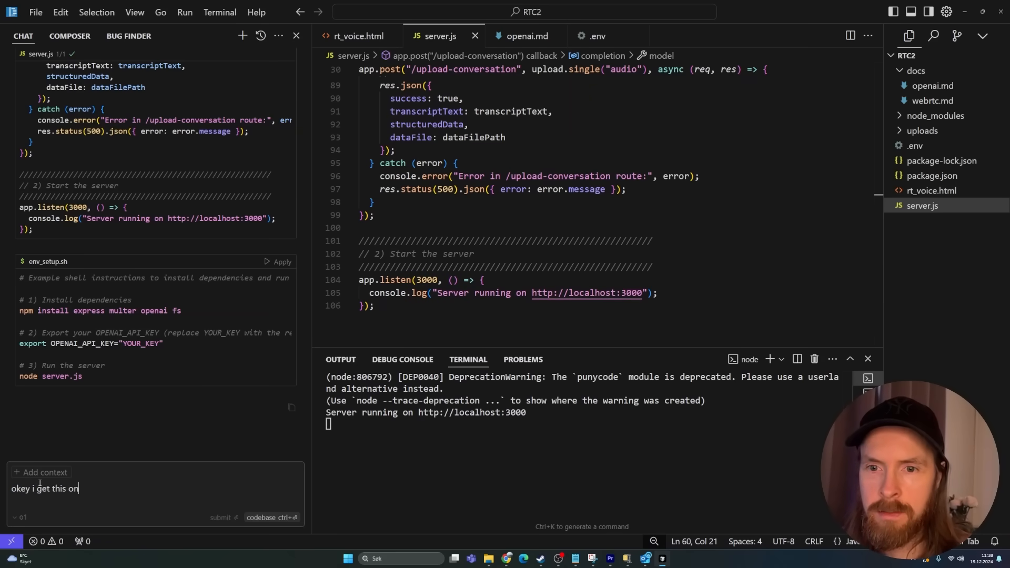
type("co")
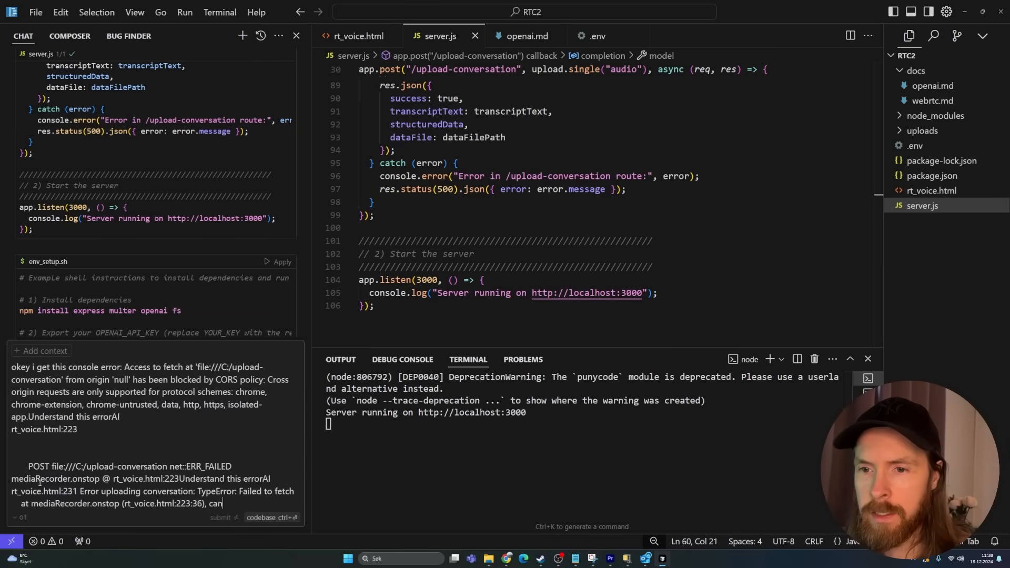
type("your")
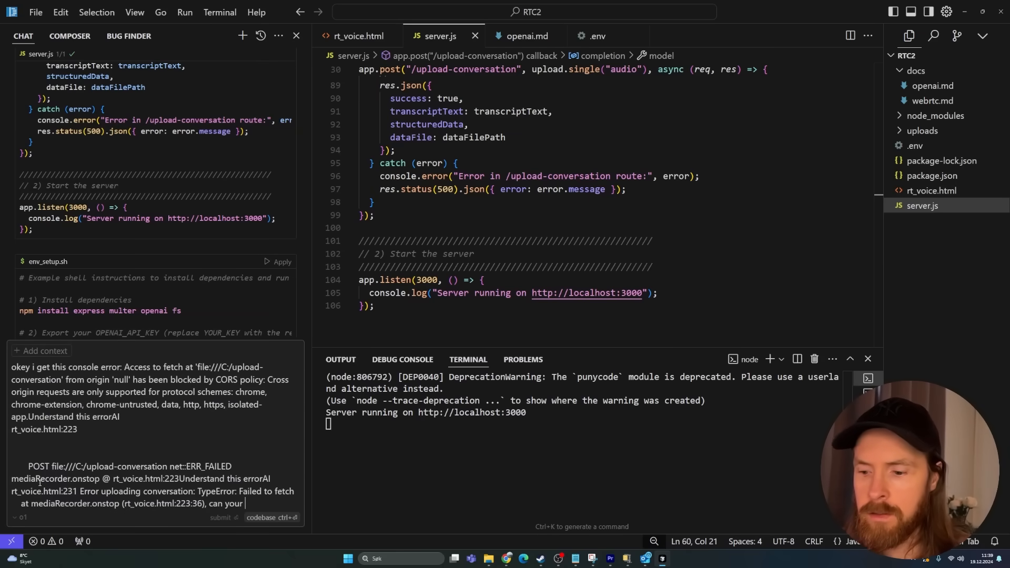
key("Enter")
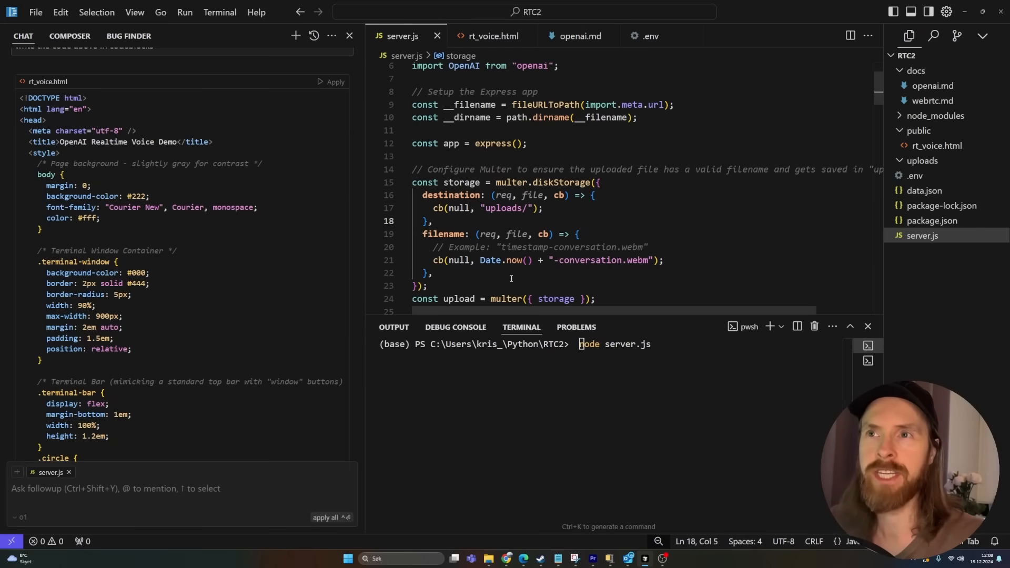
mouse_move(46, 82)
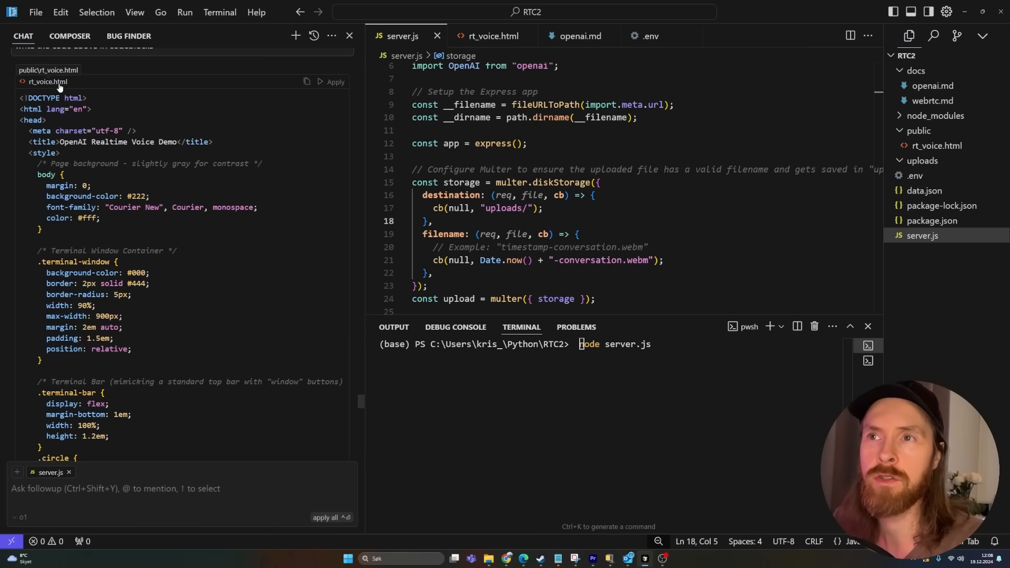
Check which project folder the suggested rt_voice.html file belongs in.
left_click(490, 35)
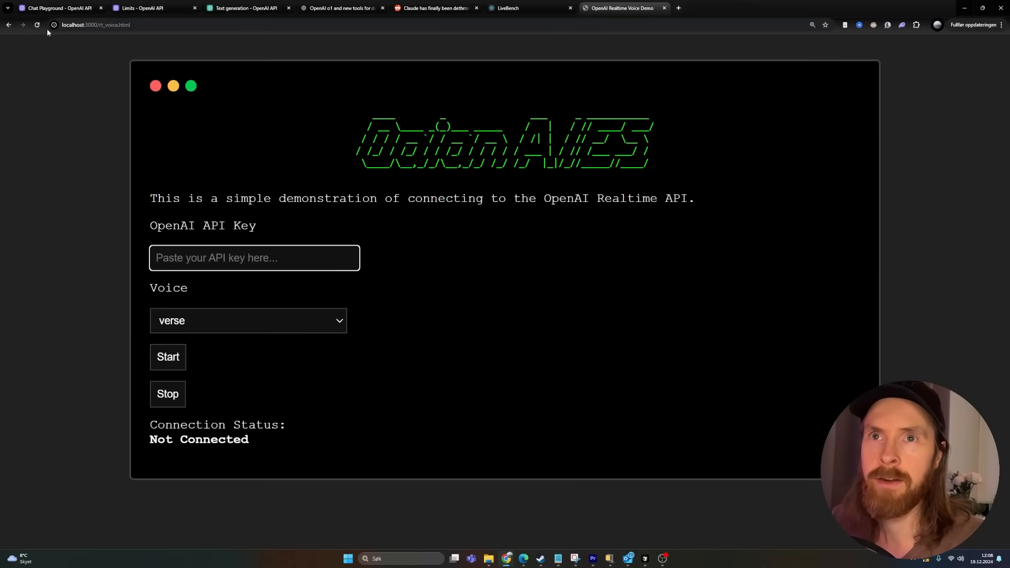
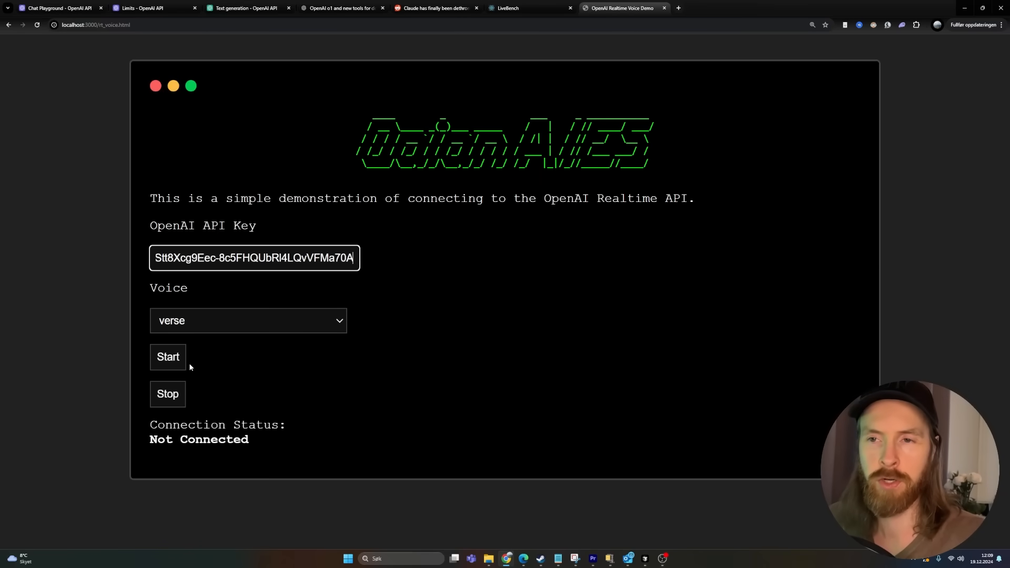
Paste the API key, start a voice conversation, then stop it to upload.
left_click(167, 357)
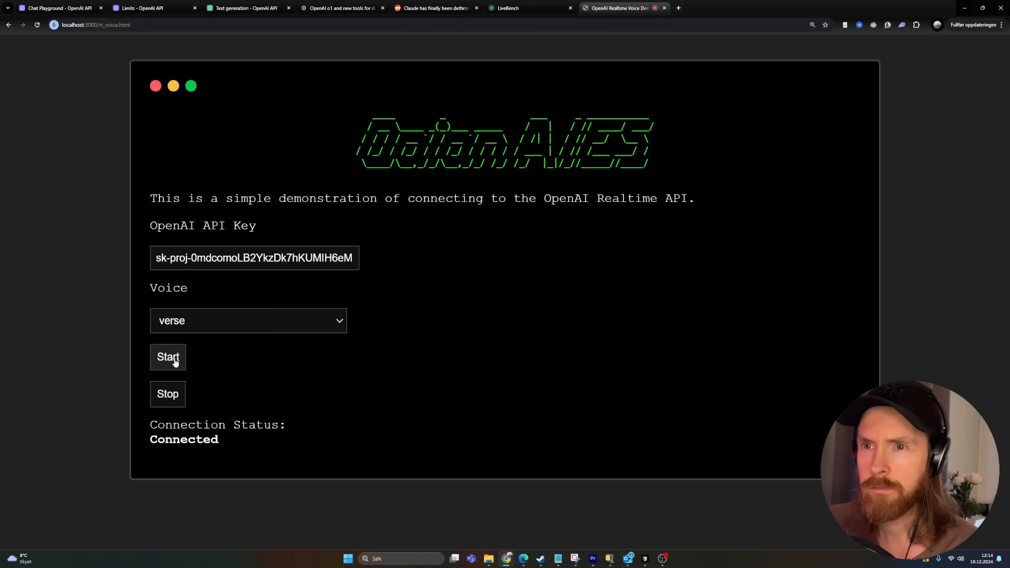
mouse_move(445, 366)
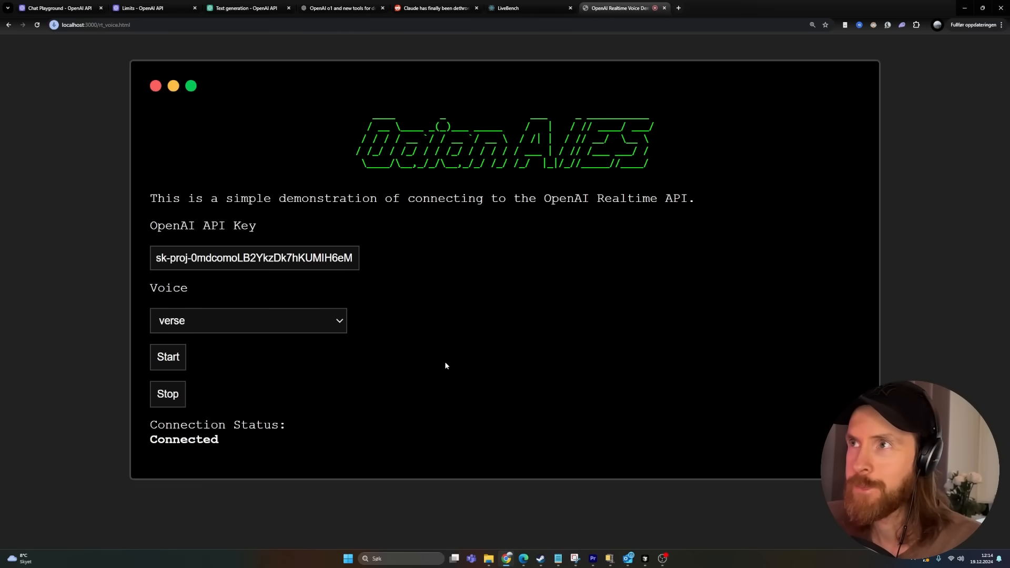
mouse_move(167, 394)
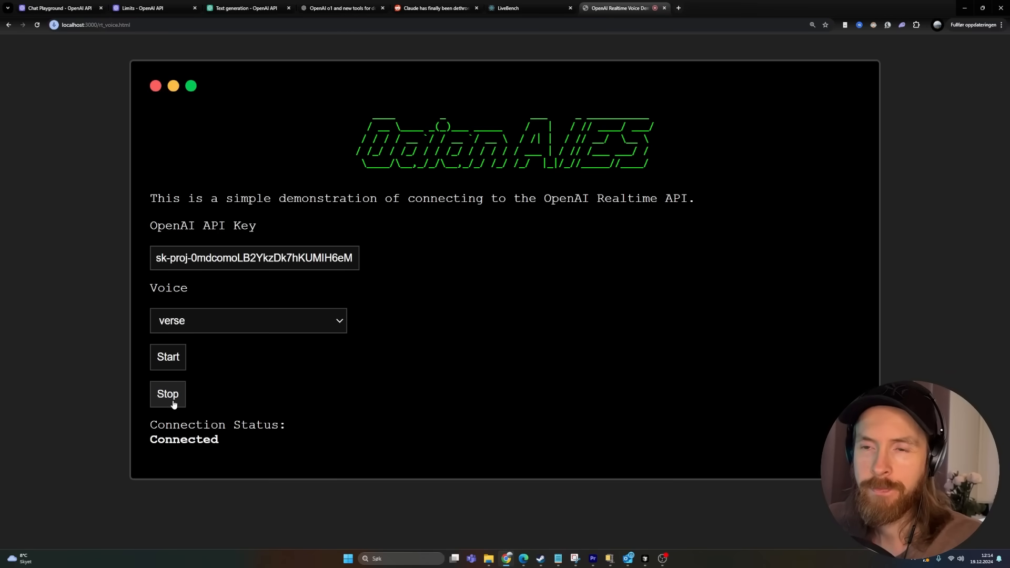
left_click(167, 393)
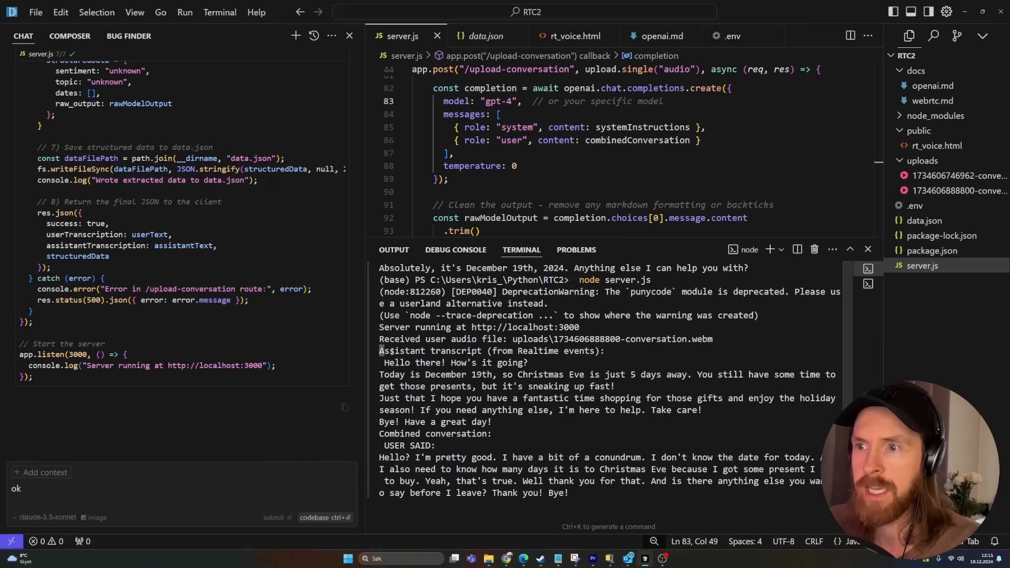
Scroll the server log and select the transcript lines showing extracted sentiment, topic and dates.
scroll("down", 3)
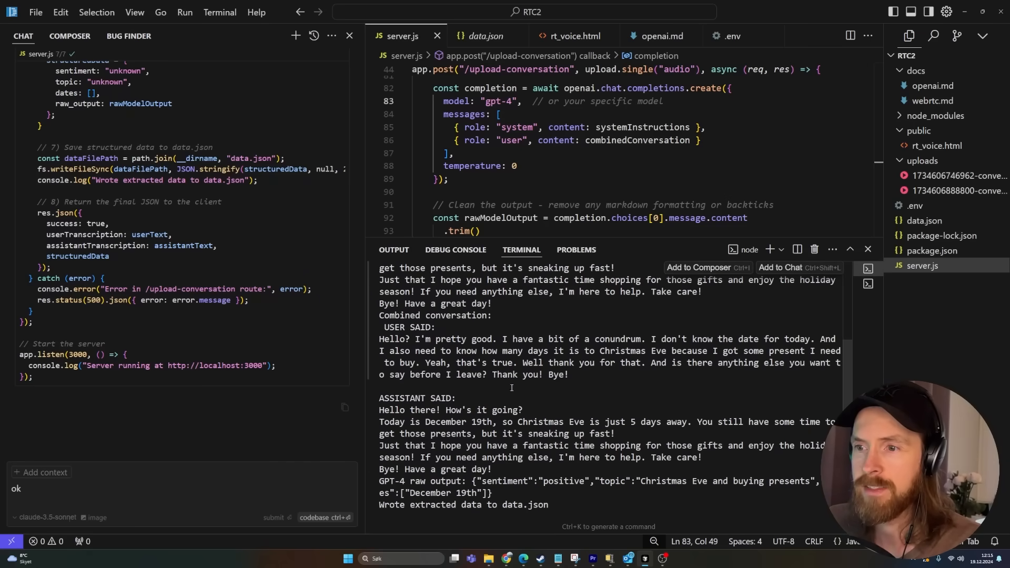
left_click_drag(379, 328, 568, 375)
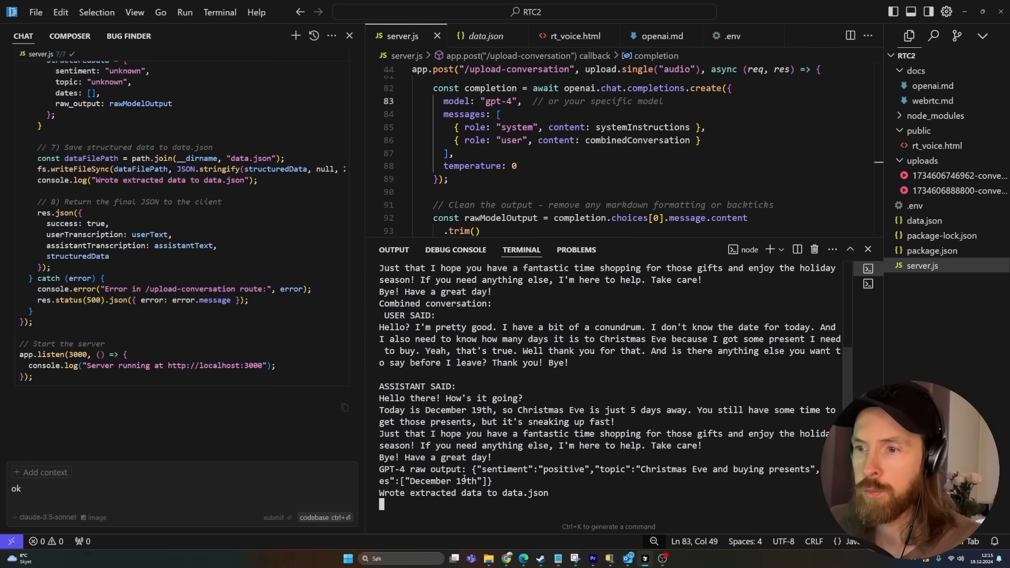
left_click(484, 36)
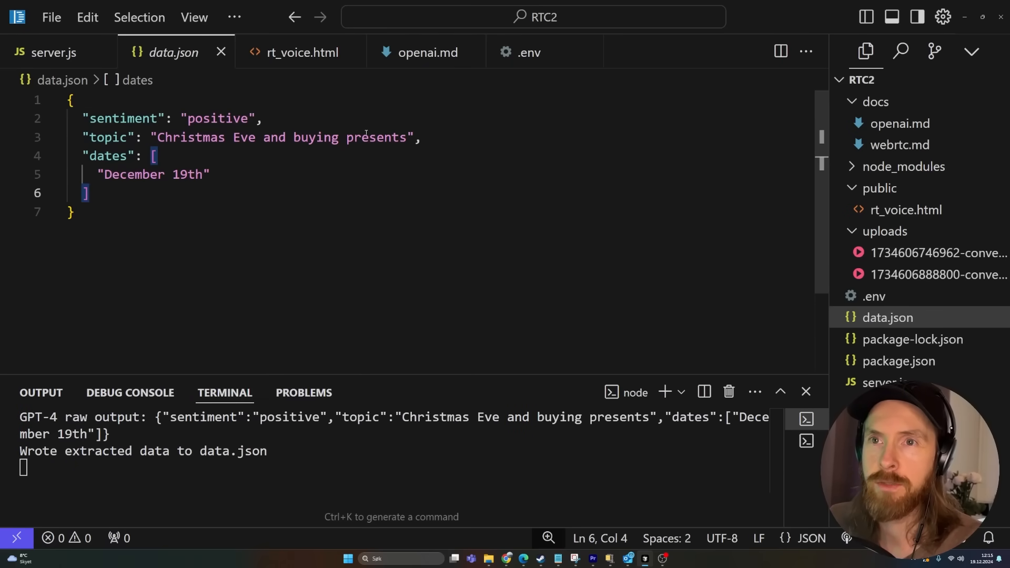
Open data.json in a fresh chat as context, showing positive sentiment, Christmas Eve topic, December 19th.
left_click_drag(119, 174, 210, 175)
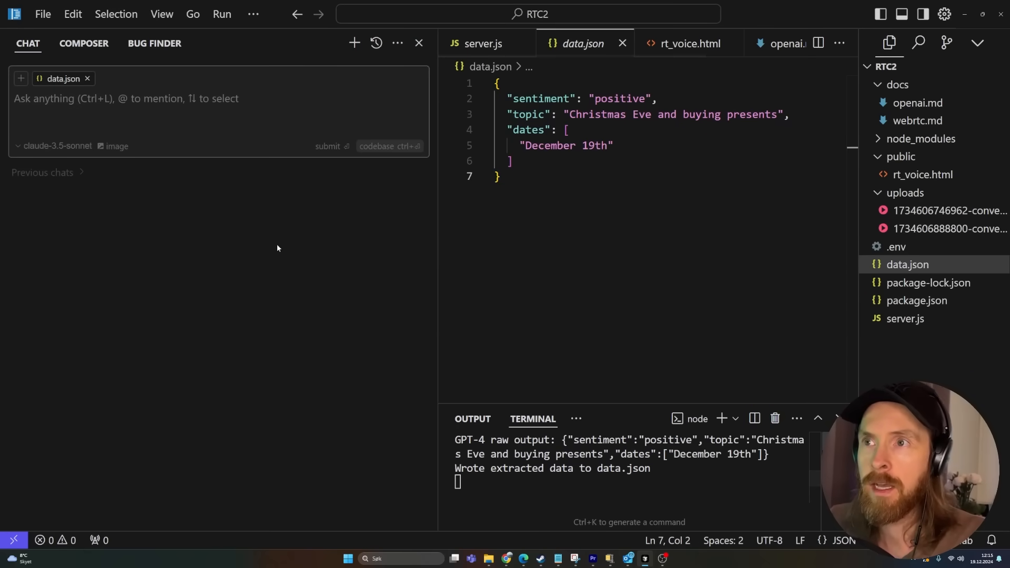
mouse_move(376, 43)
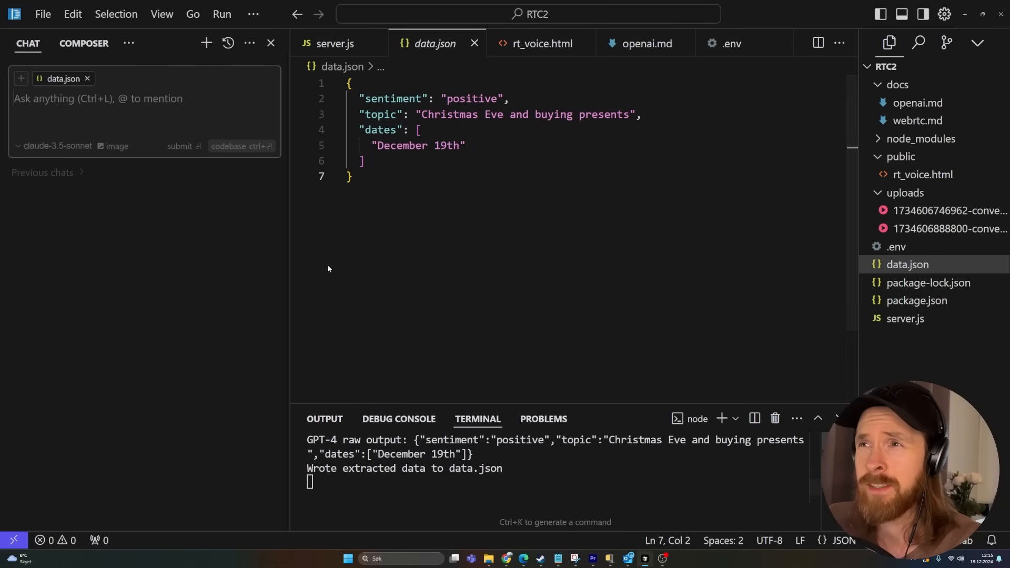
mouse_move(532, 255)
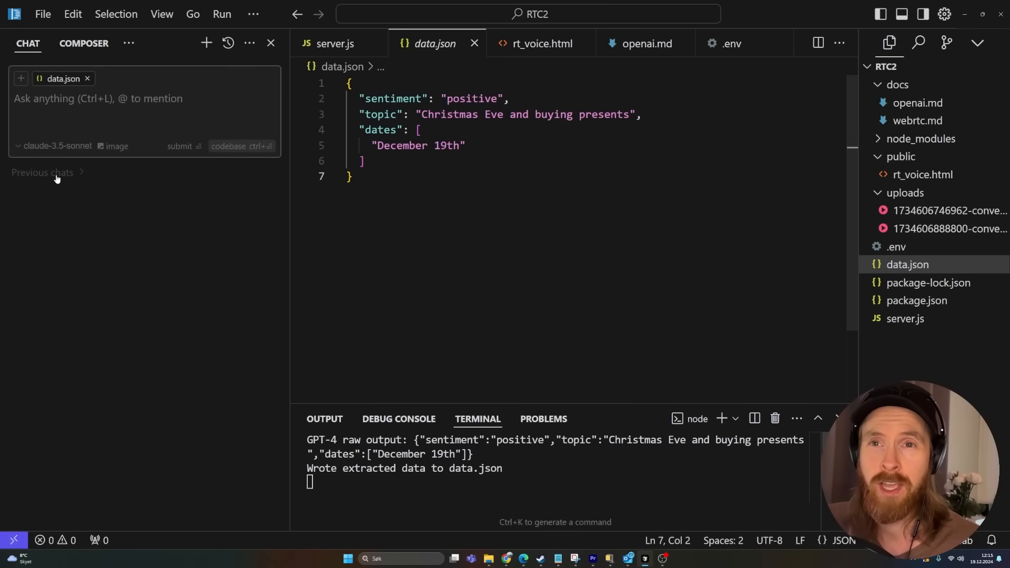
Change the chat model from claude-3.5-sonnet to o1.
left_click(57, 146)
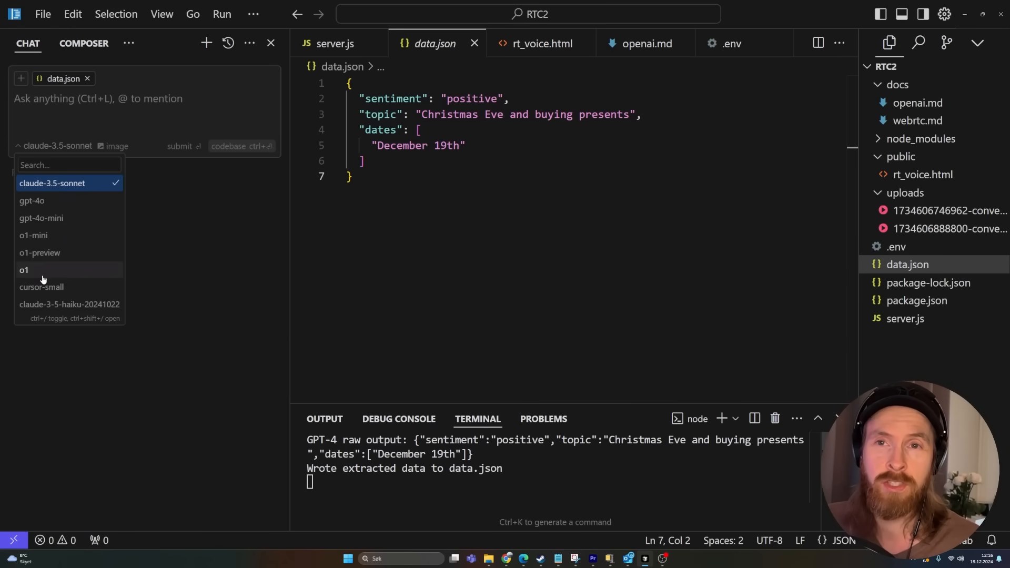
mouse_move(197, 273)
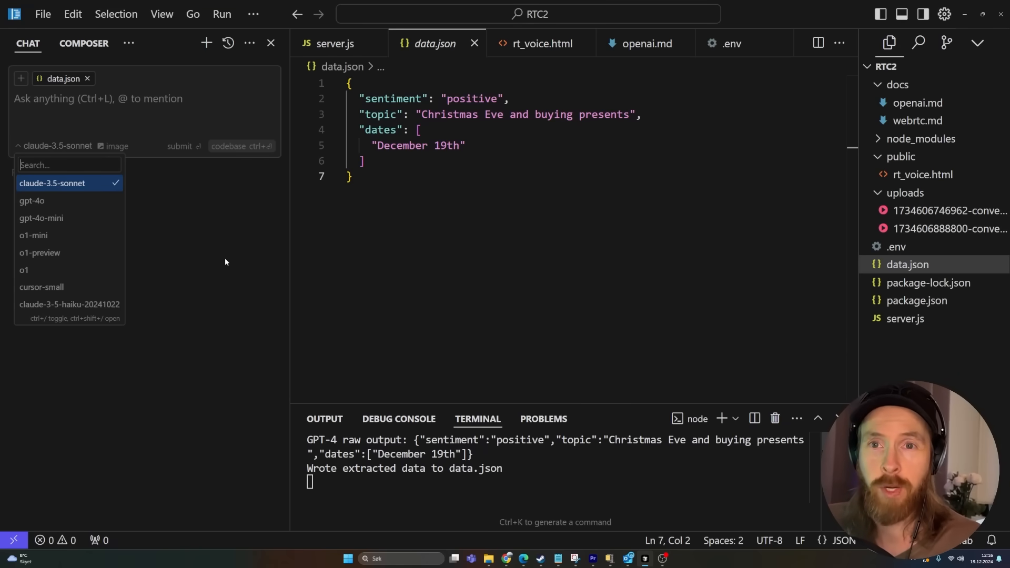
mouse_move(83, 190)
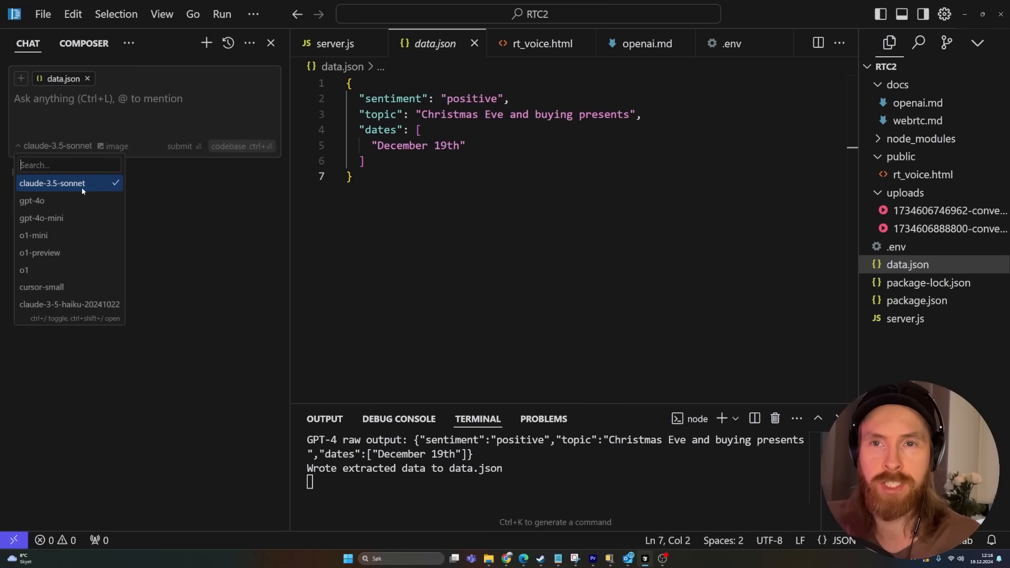
mouse_move(63, 270)
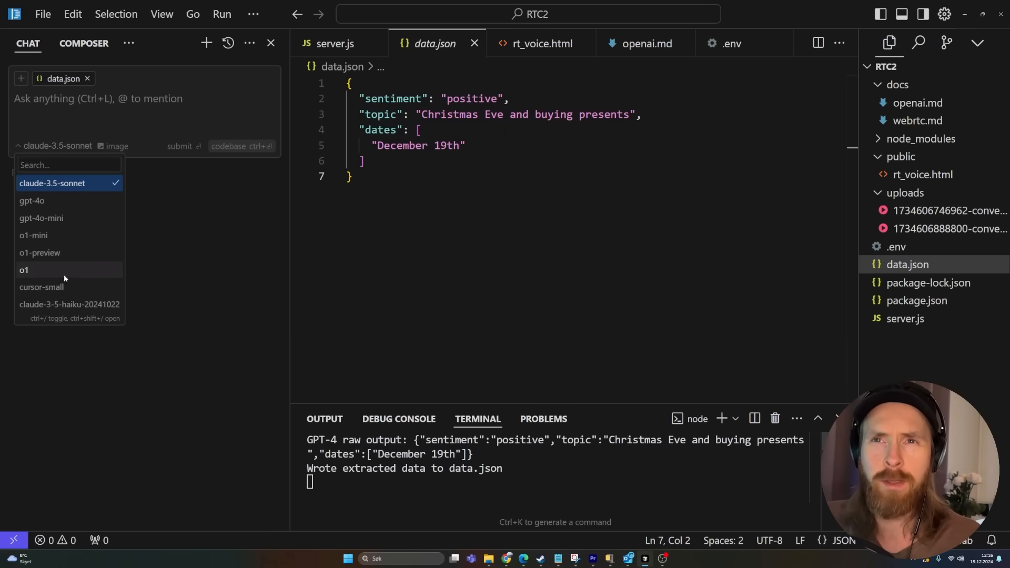
left_click(24, 269)
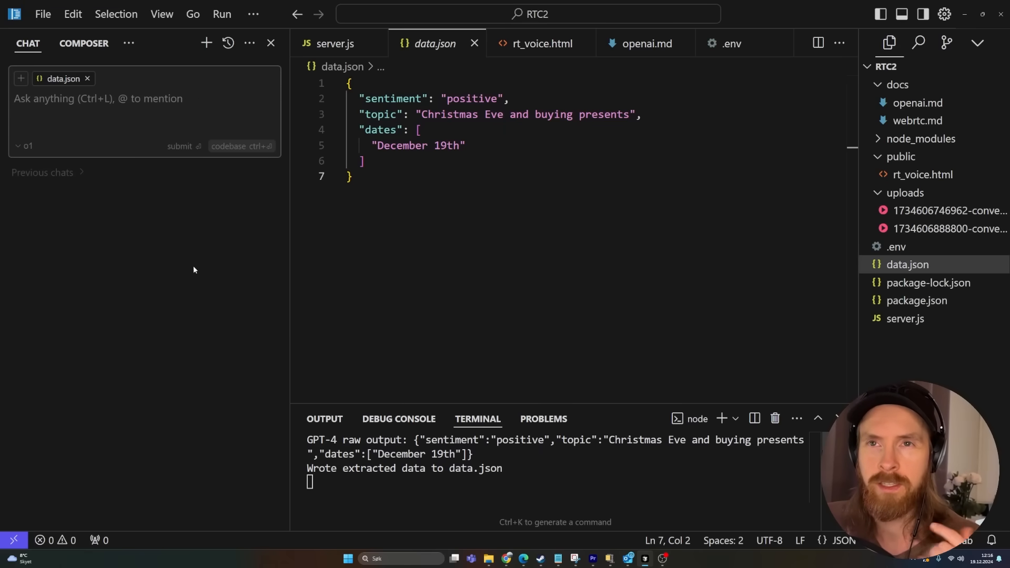